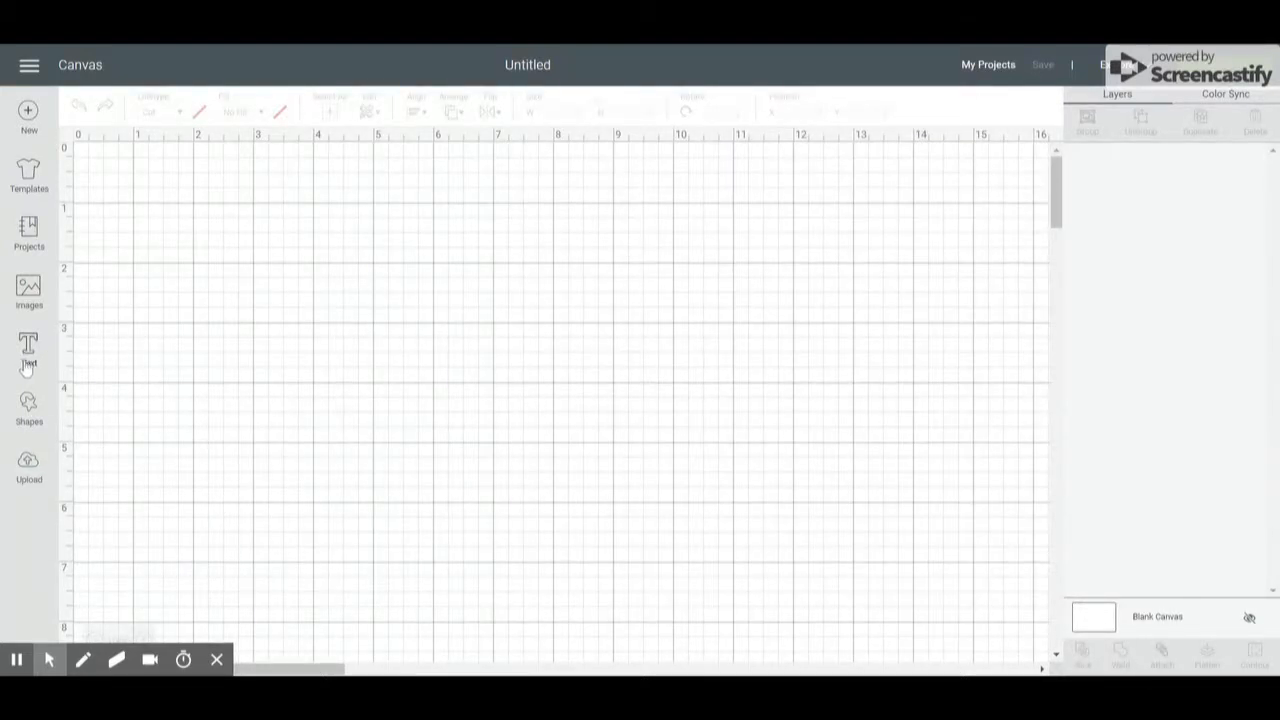
Add a Cricut Sans text layer on the canvas reading 'Life is one big photoshoot'
{"action": "left_click", "coordinate": [28, 350]}
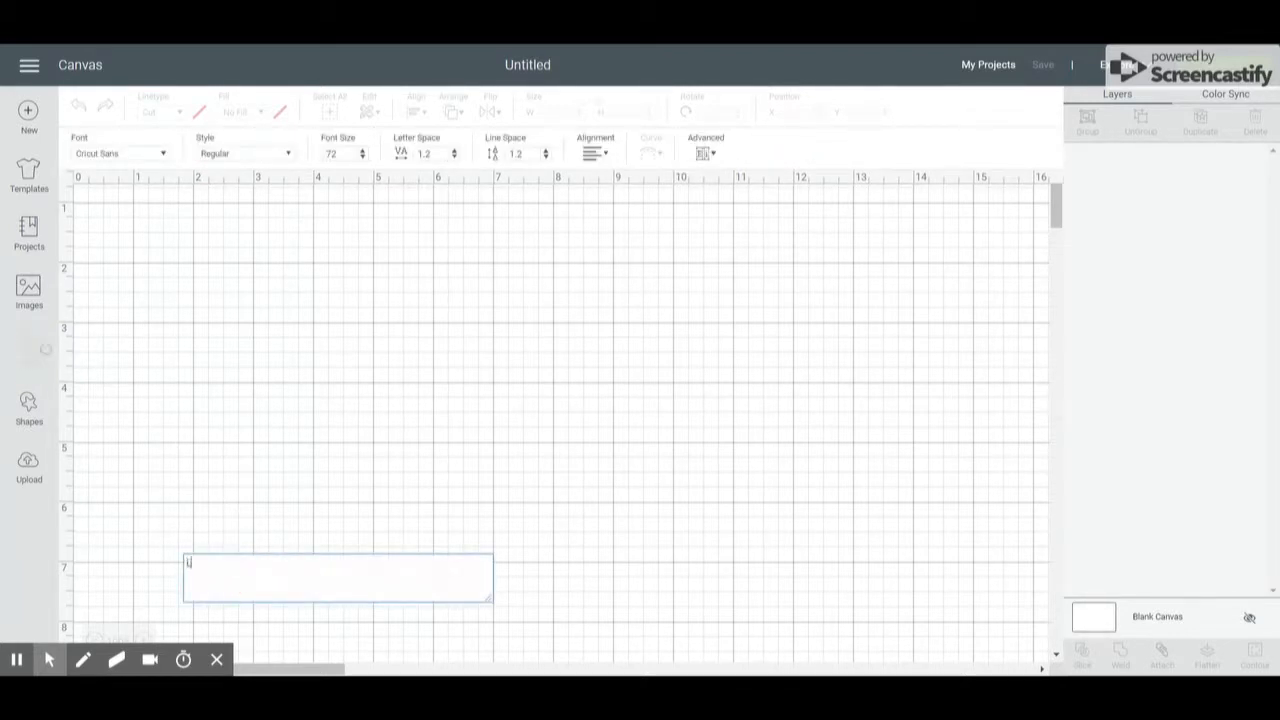
{"action": "type", "text": "LIfe is one"}
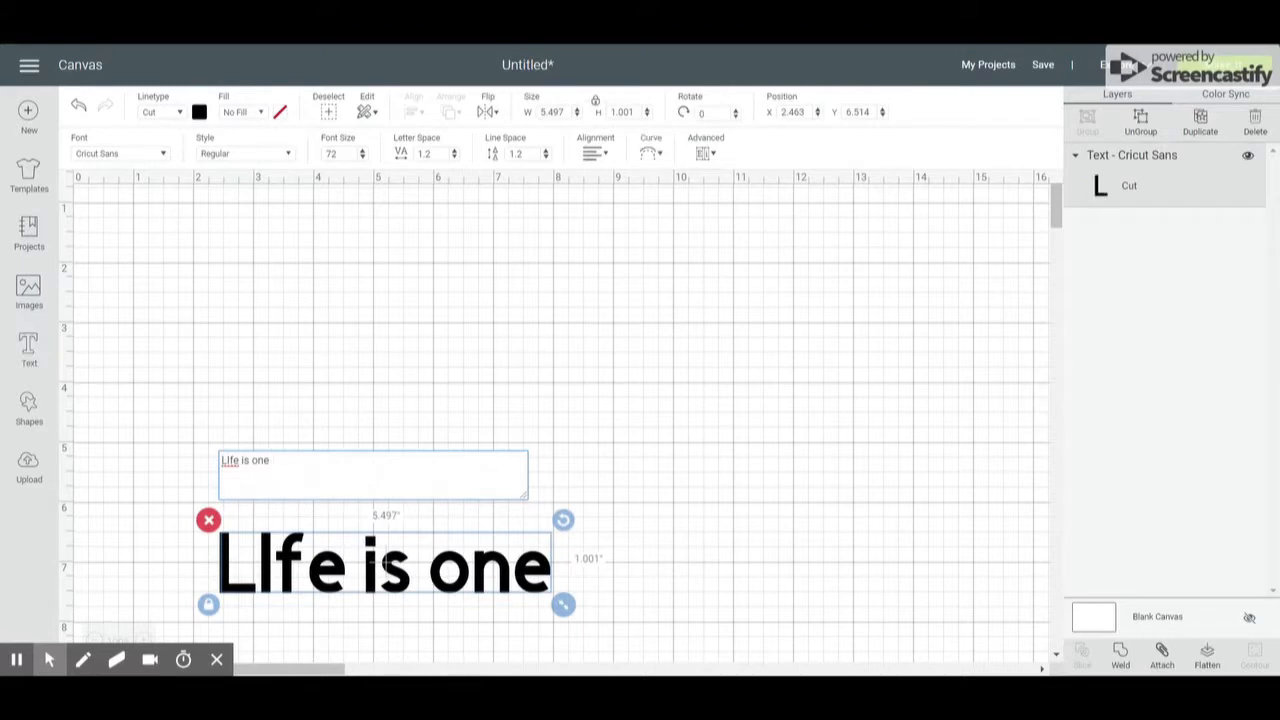
{"action": "type", "text": "big photos"}
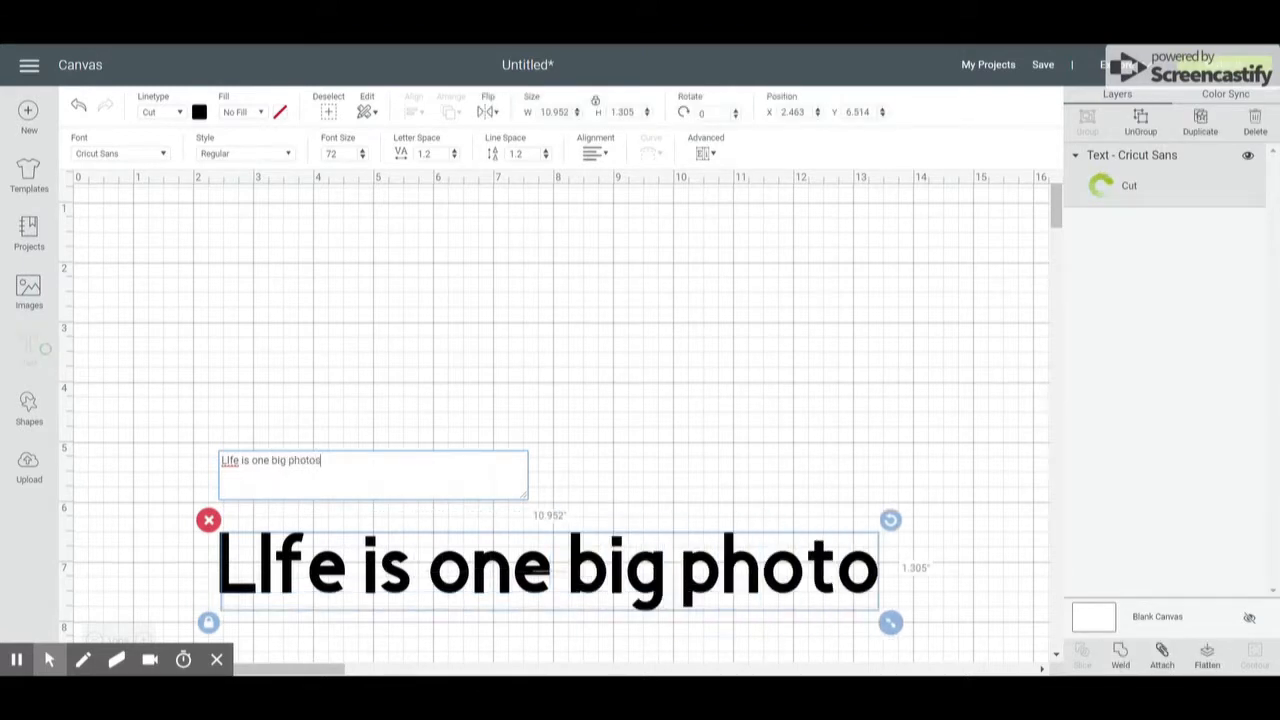
{"action": "type", "text": "hoot"}
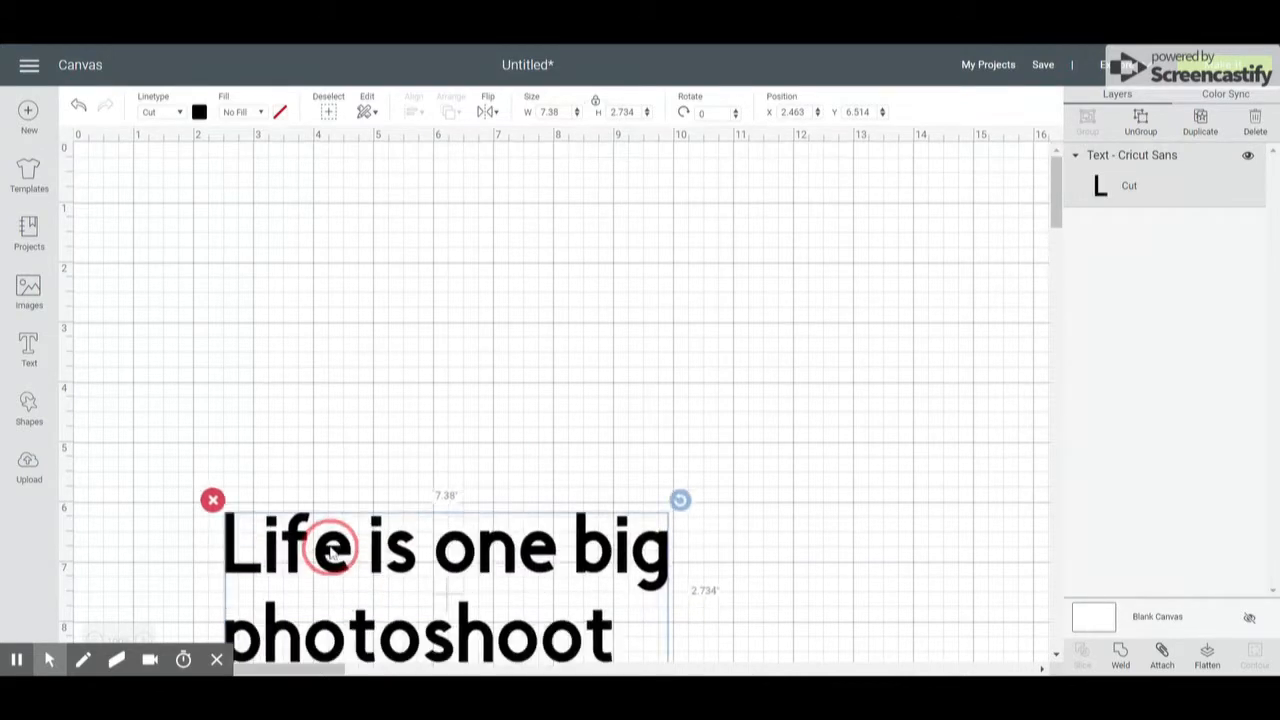
Move the two-line text block from the bottom up to the canvas's top-left
{"action": "left_click_drag", "start_coordinate": [330, 547], "coordinate": [340, 250]}
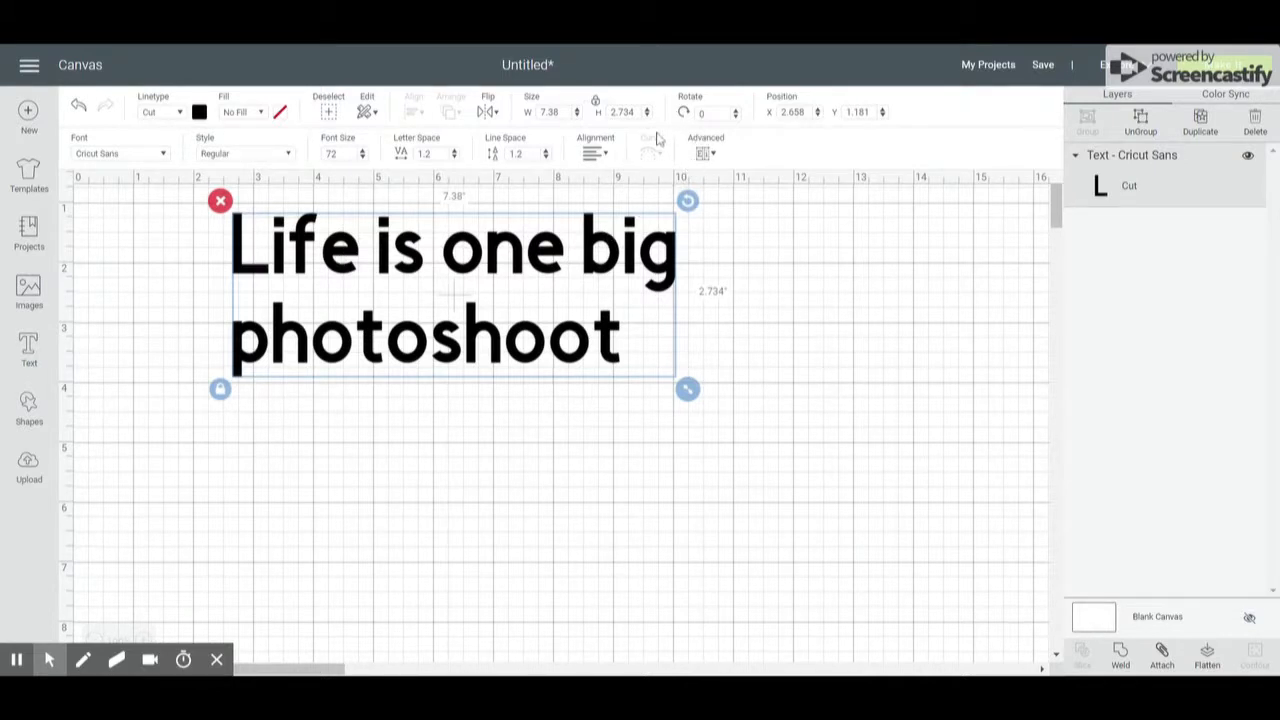
{"action": "mouse_move", "coordinate": [657, 139]}
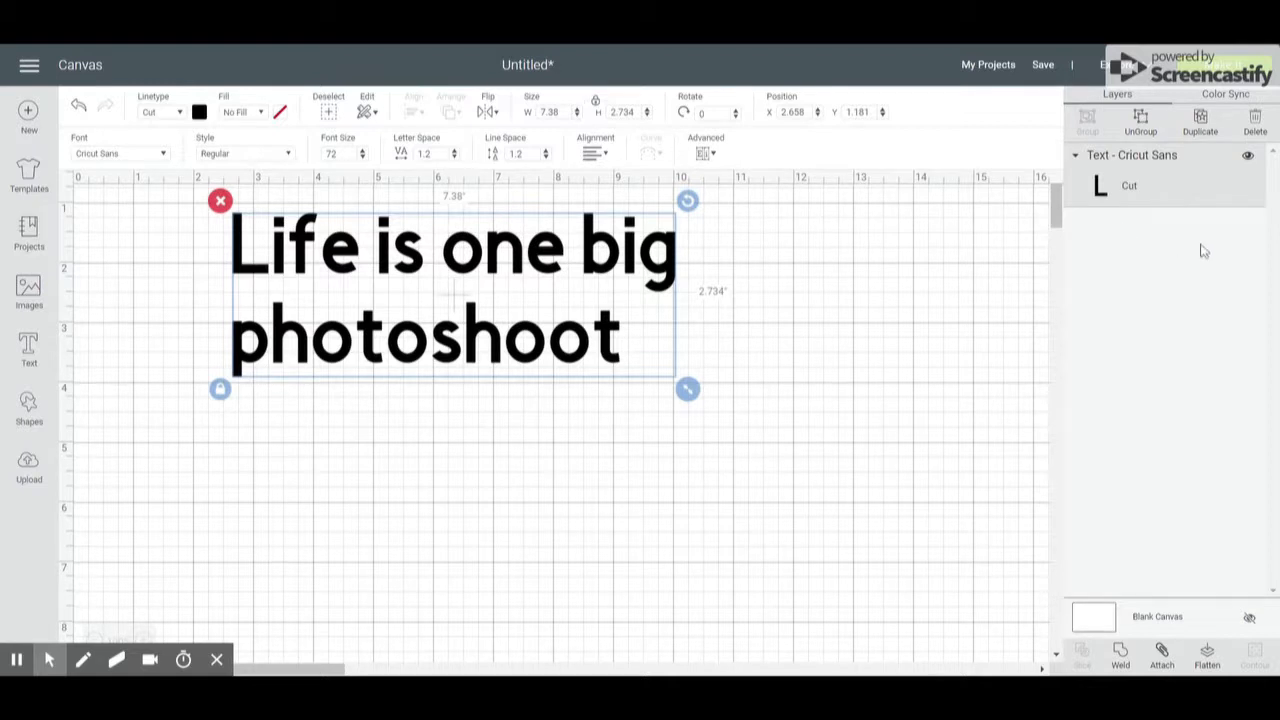
{"action": "mouse_move", "coordinate": [1165, 193]}
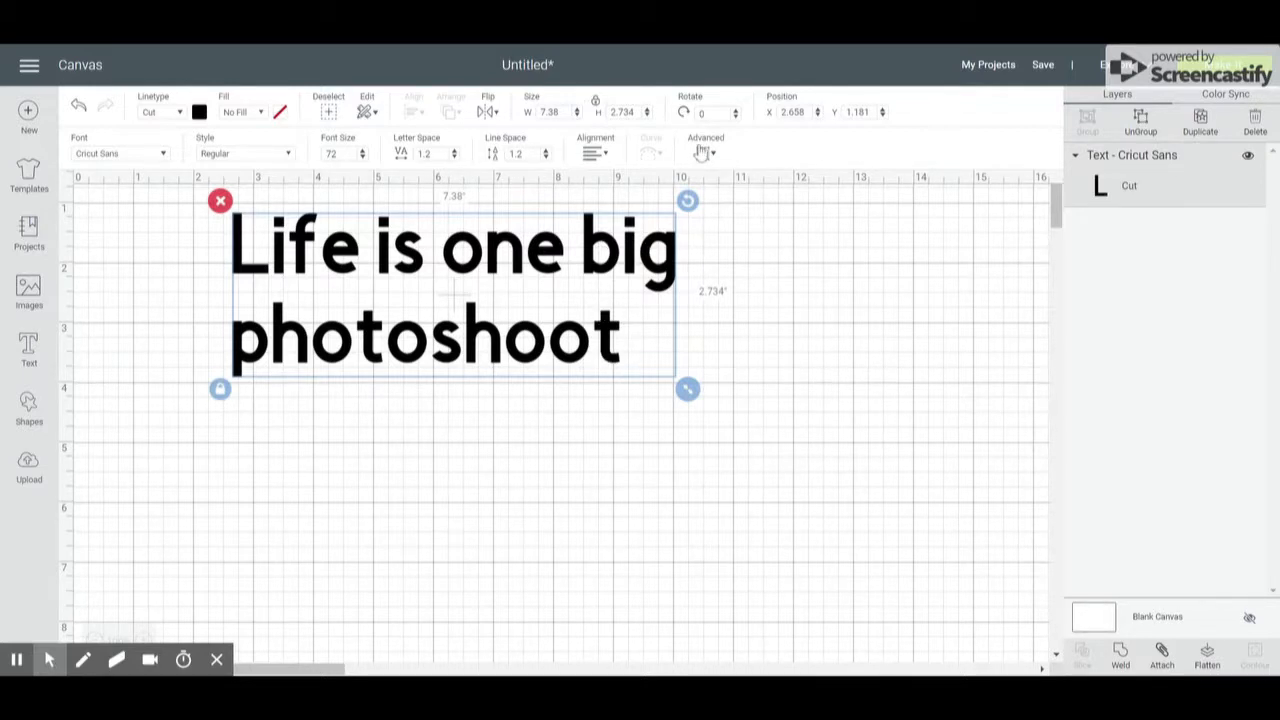
Ungroup the text into separate lines and select the 'Life is one big' line
{"action": "left_click", "coordinate": [705, 152]}
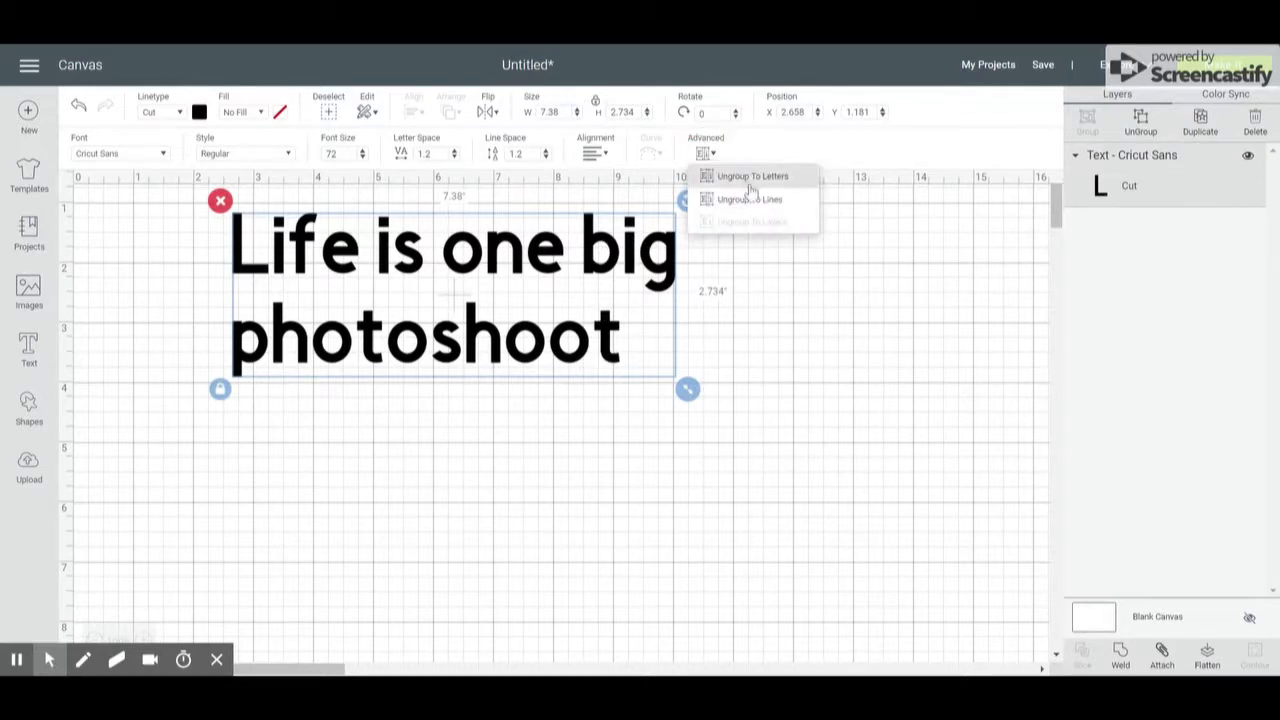
{"action": "left_click", "coordinate": [749, 199]}
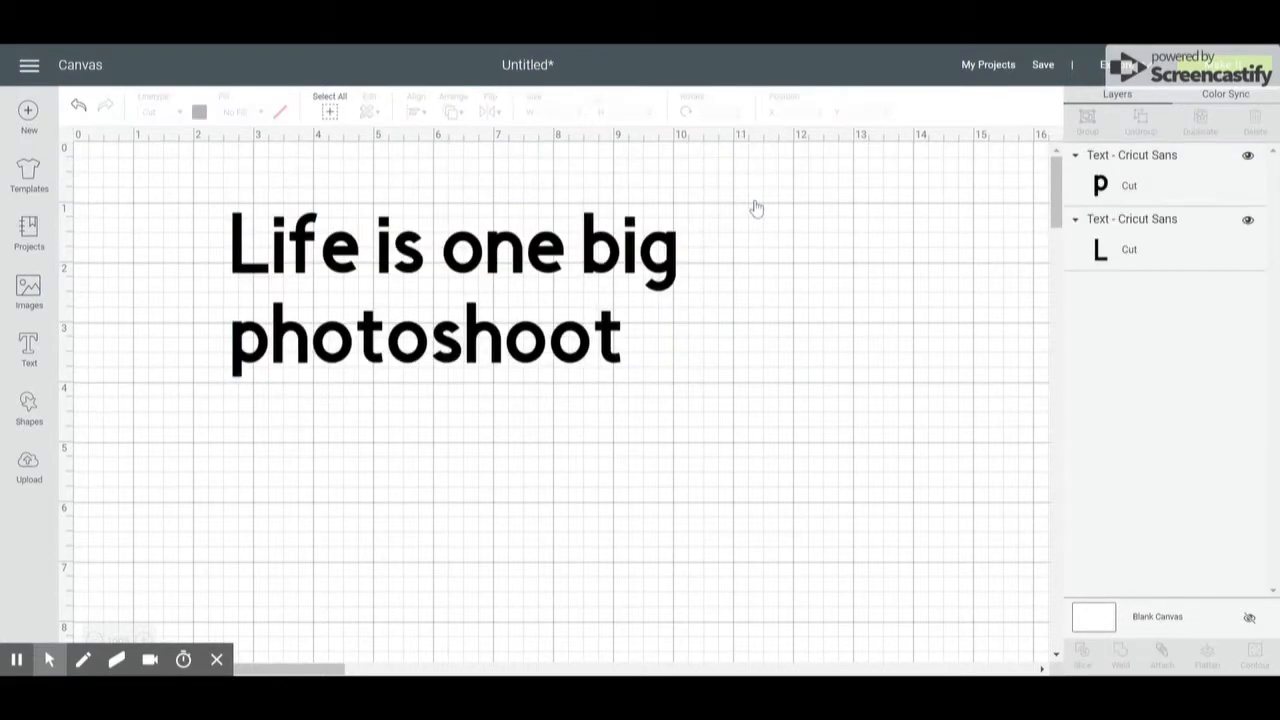
{"action": "left_click", "coordinate": [420, 335]}
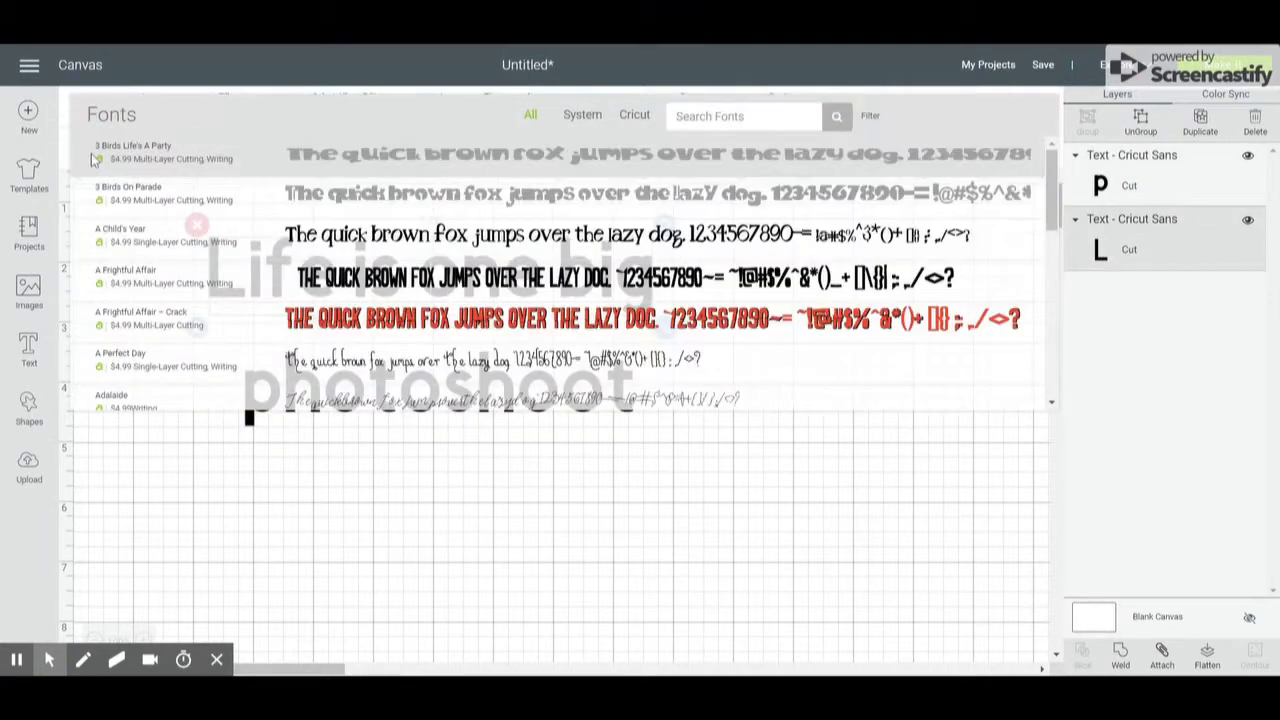
Set the 'Life is one big' line in the Balloon Bash font
{"action": "left_click", "coordinate": [869, 115]}
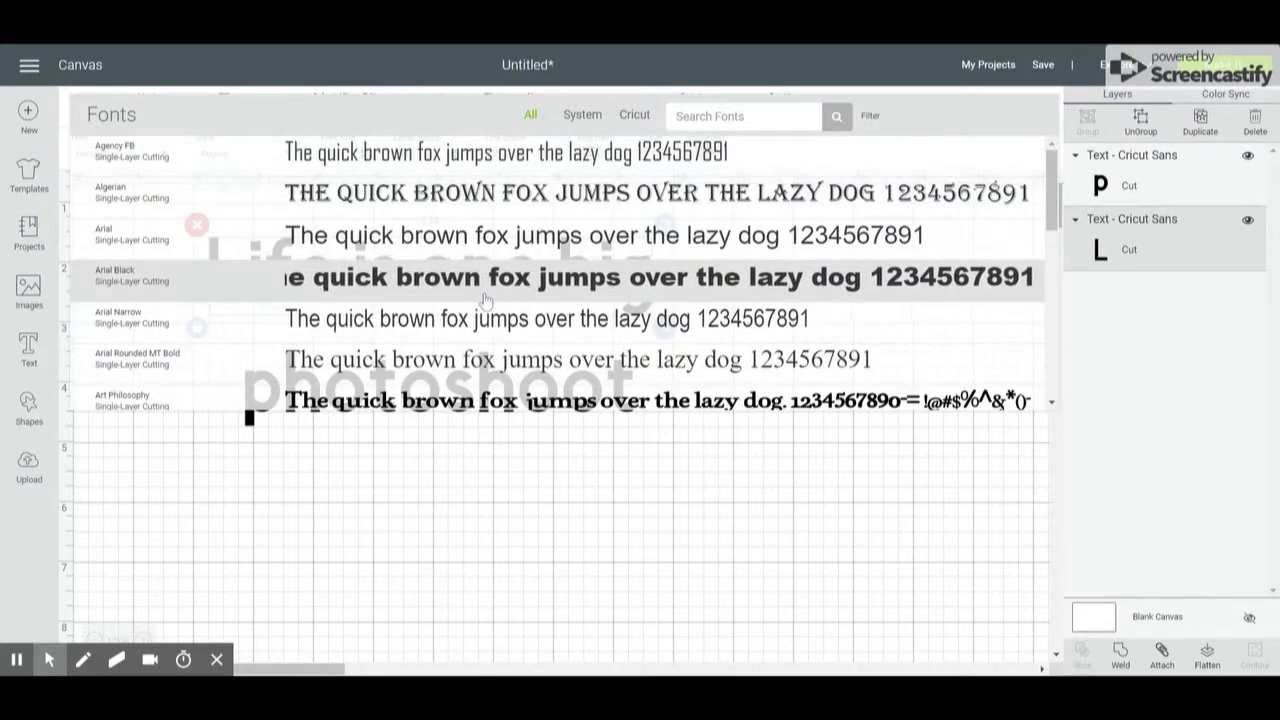
{"action": "scroll", "scroll_direction": "down", "scroll_amount": 3}
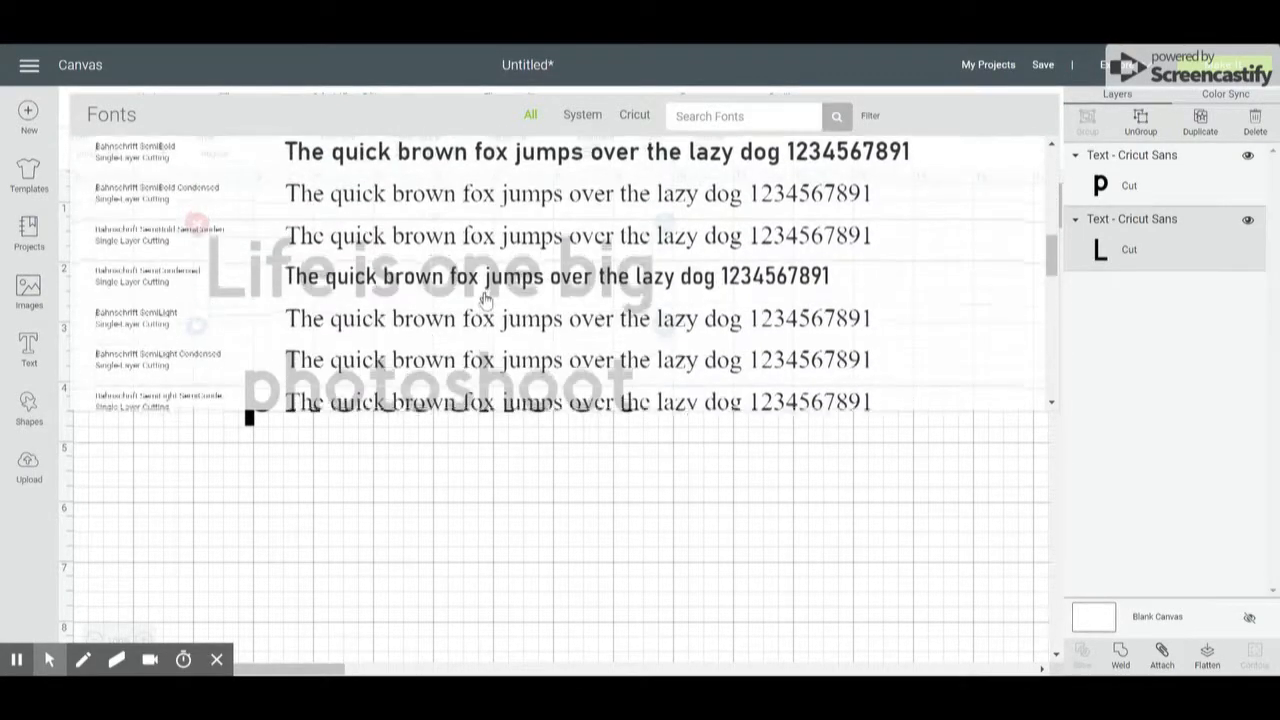
{"action": "scroll", "scroll_direction": "down", "scroll_amount": 3}
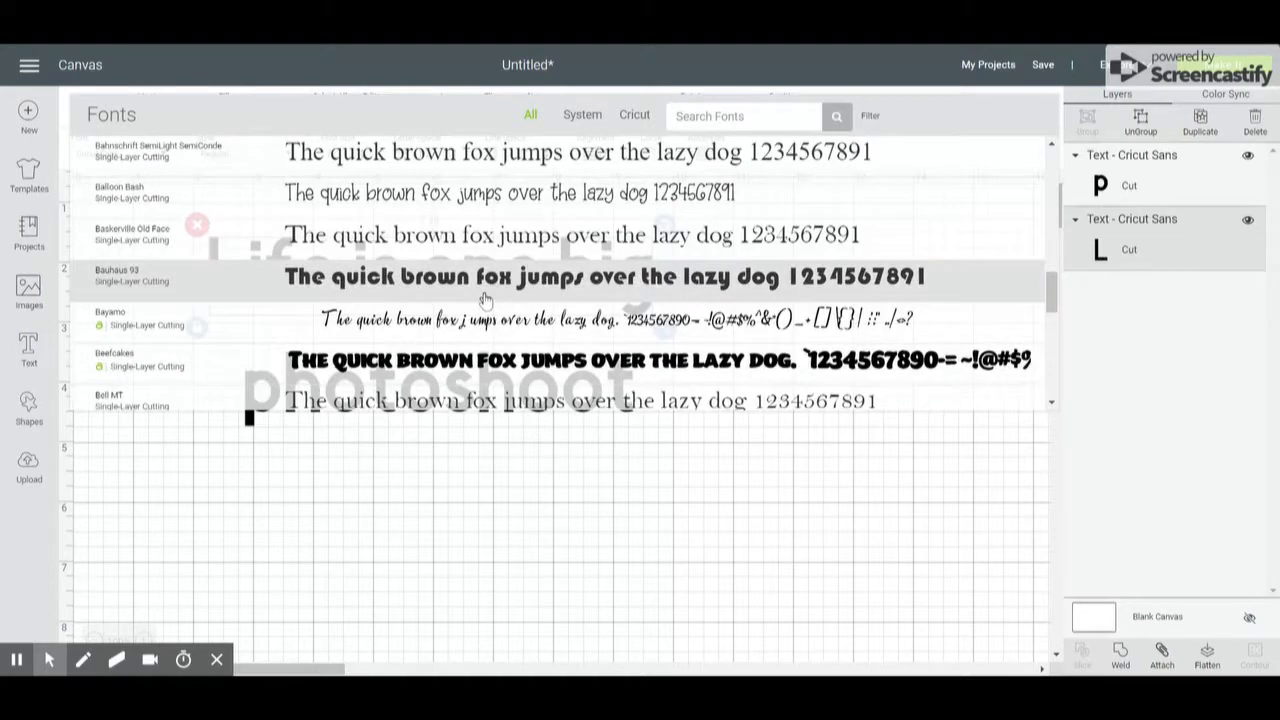
{"action": "left_click", "coordinate": [119, 191]}
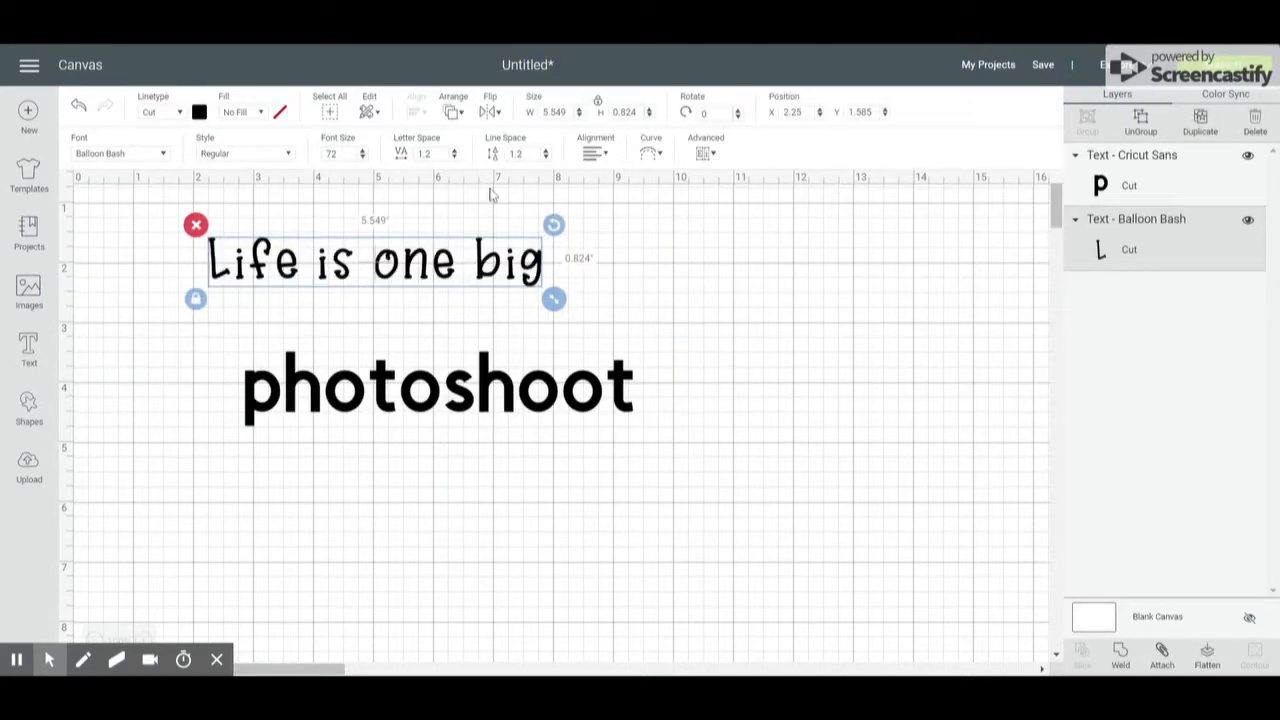
{"action": "mouse_move", "coordinate": [489, 193]}
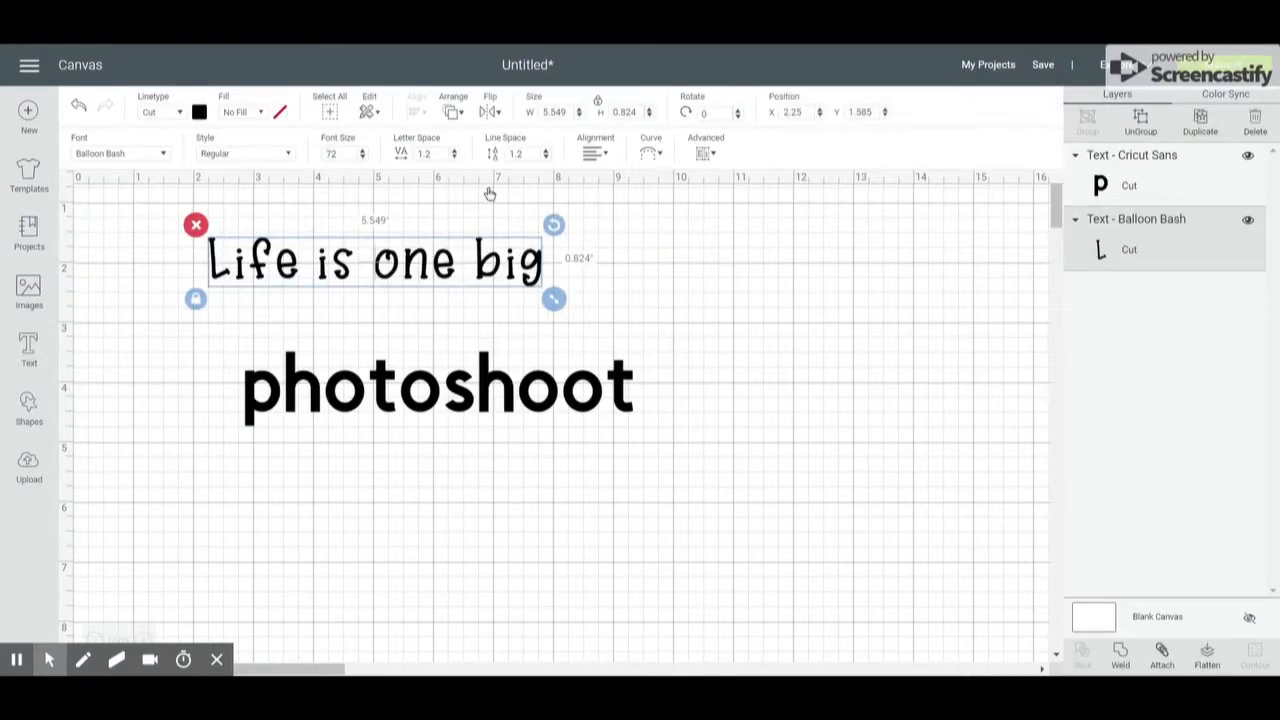
Make 'Life is one big' bold and raise its font size to 86
{"action": "left_click", "coordinate": [244, 153]}
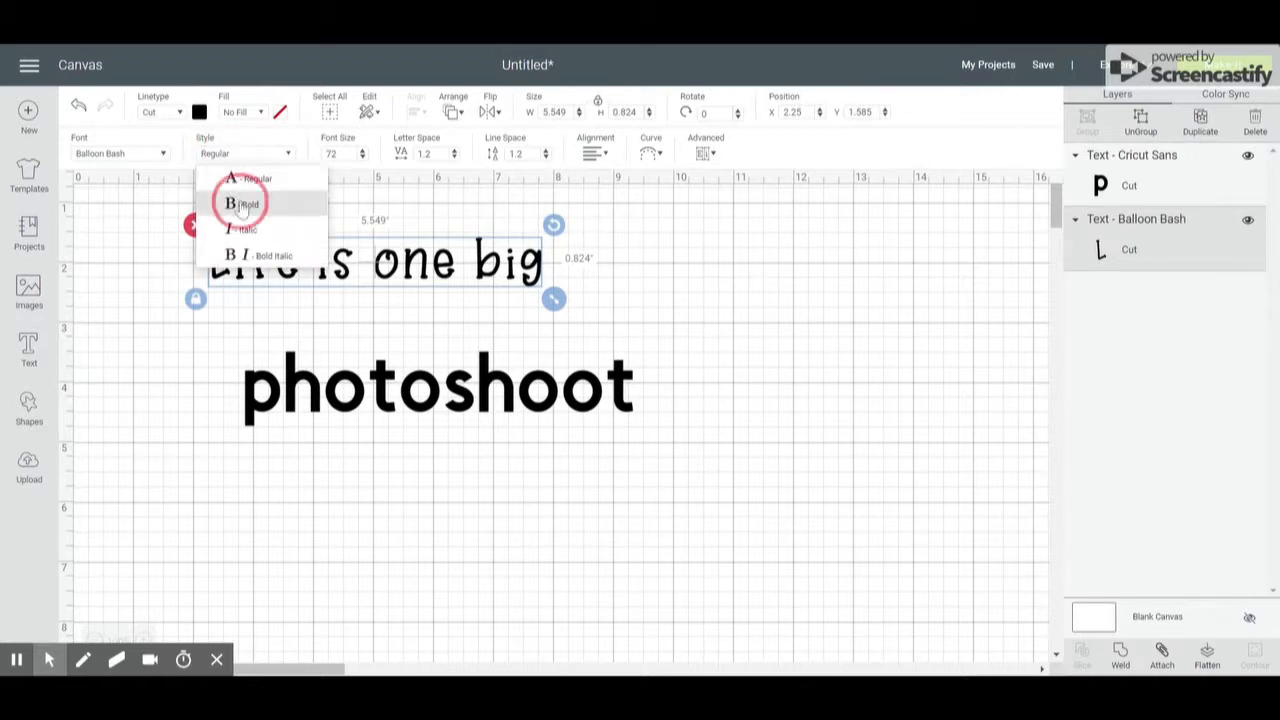
{"action": "left_click", "coordinate": [232, 204]}
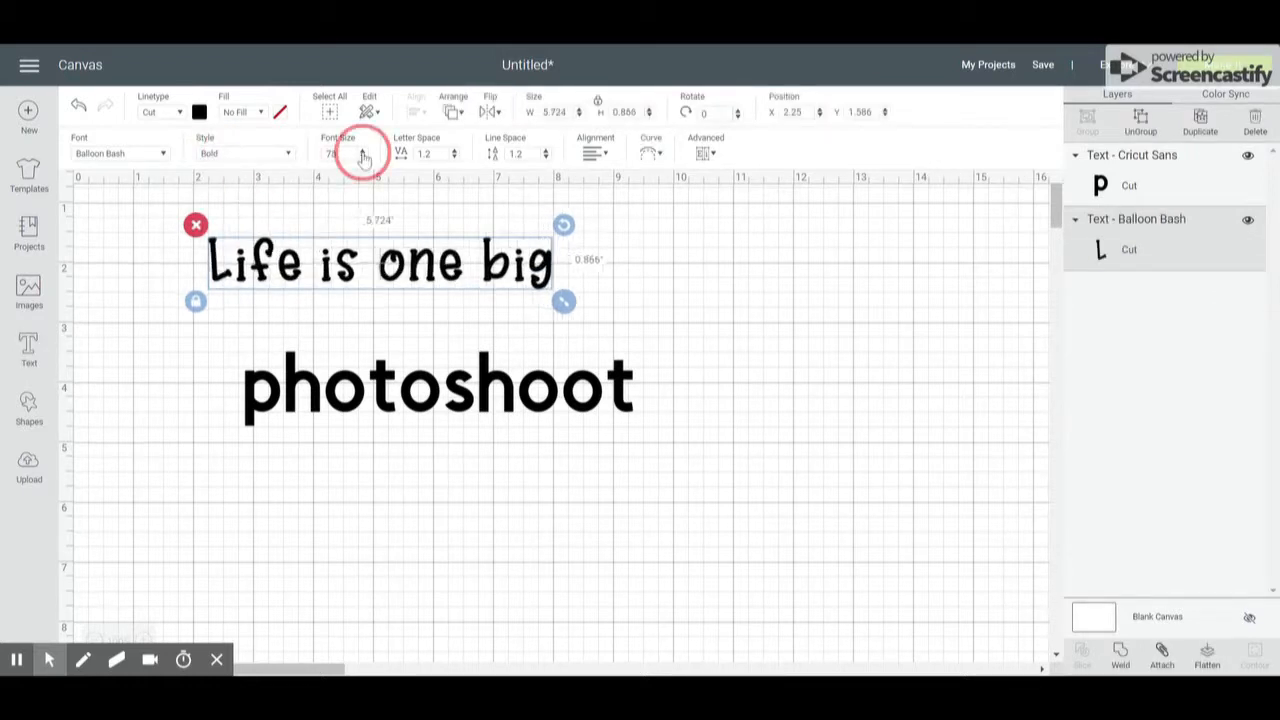
{"action": "left_click", "coordinate": [363, 158]}
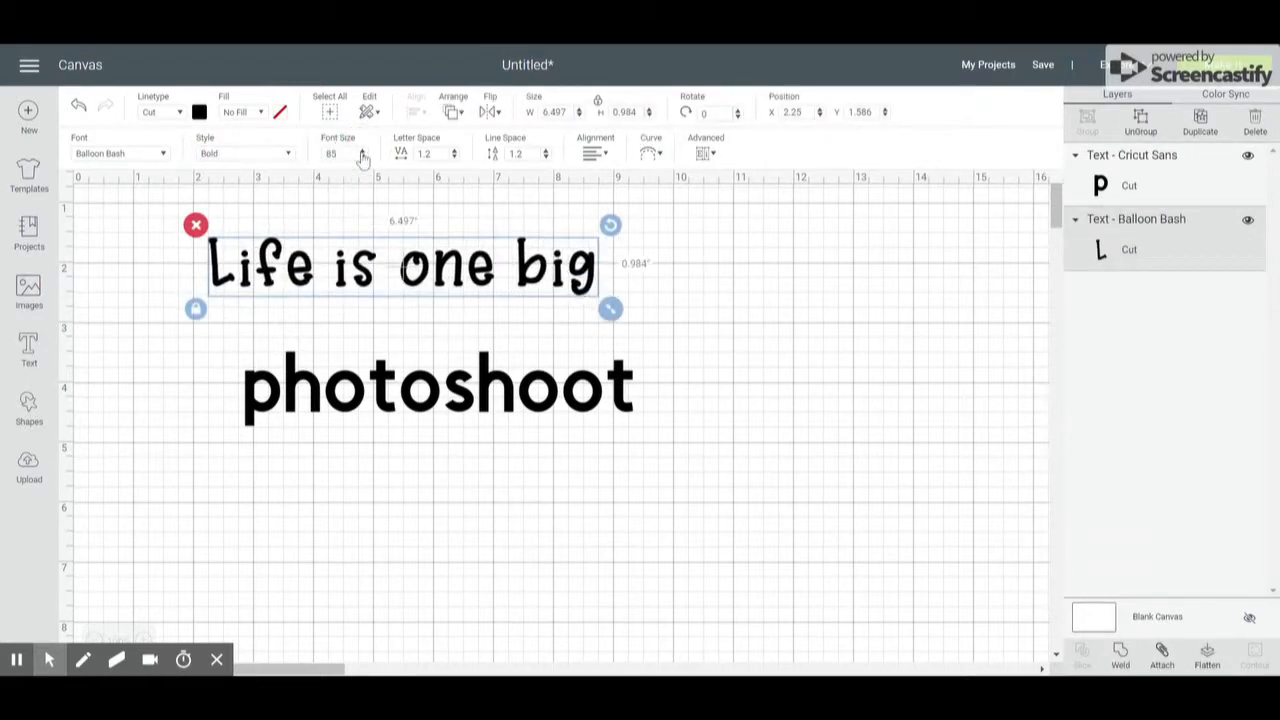
{"action": "left_click", "coordinate": [363, 149]}
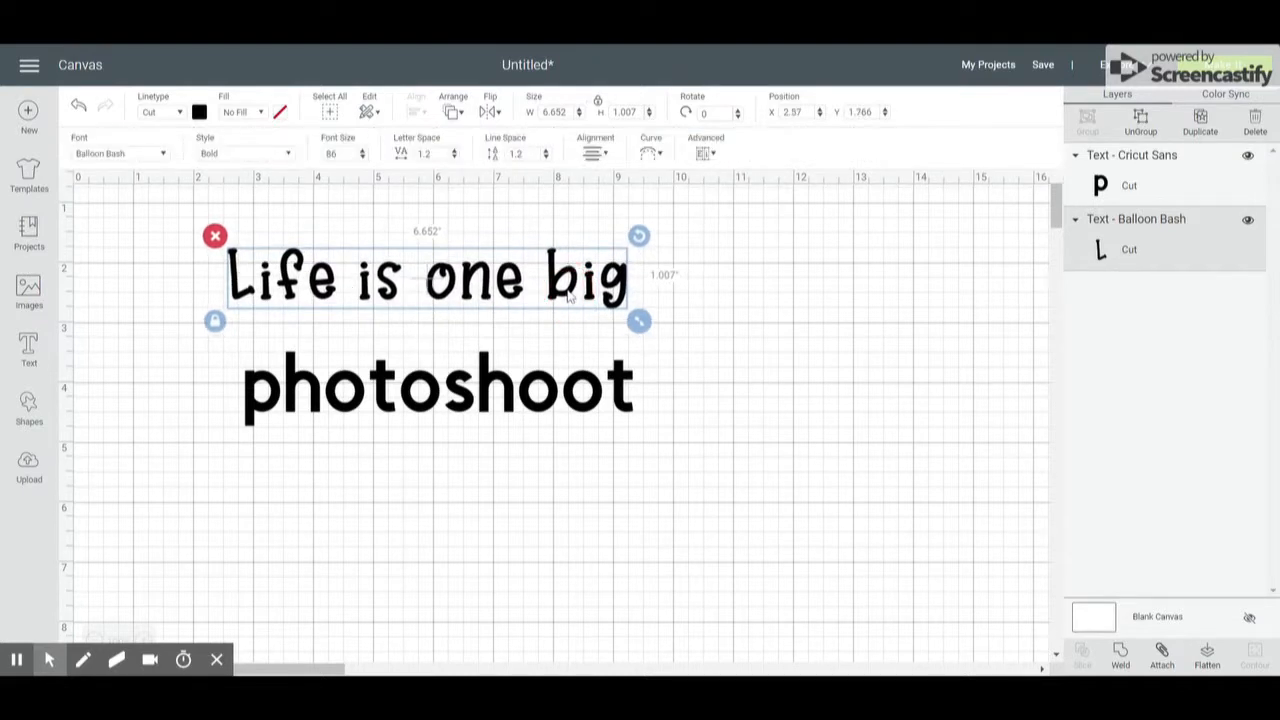
{"action": "mouse_move", "coordinate": [975, 384]}
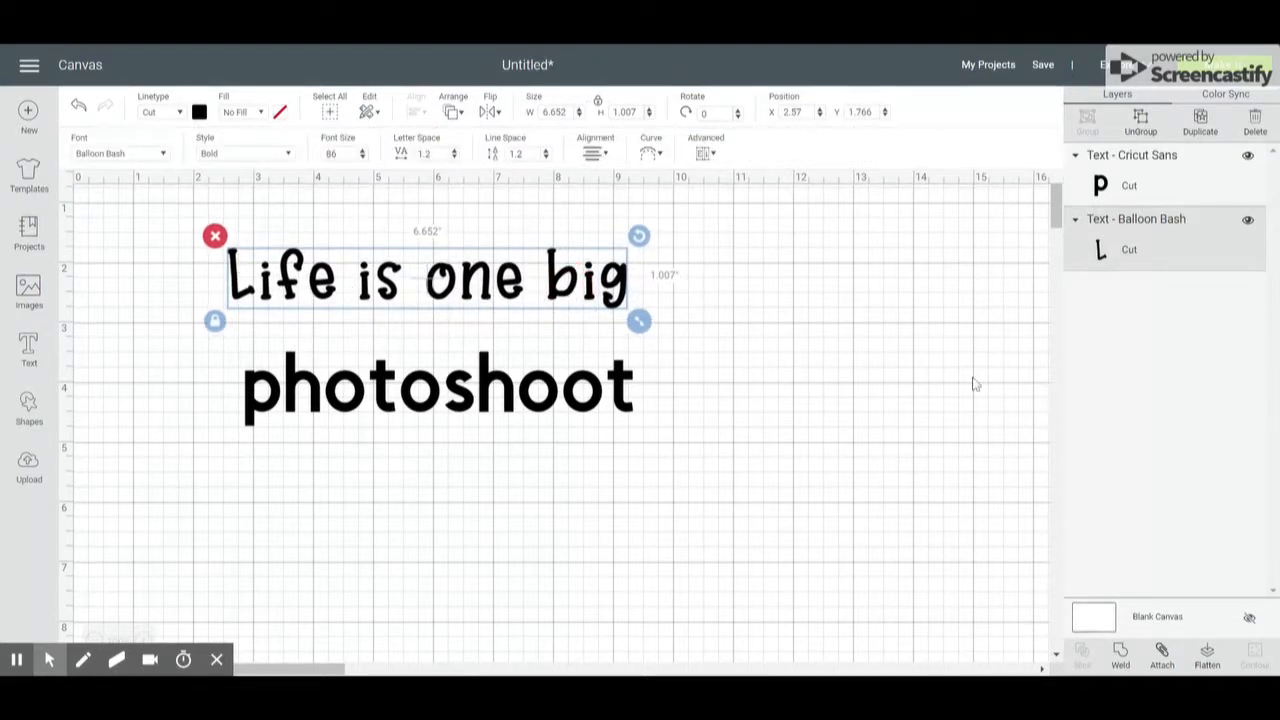
{"action": "mouse_move", "coordinate": [921, 343]}
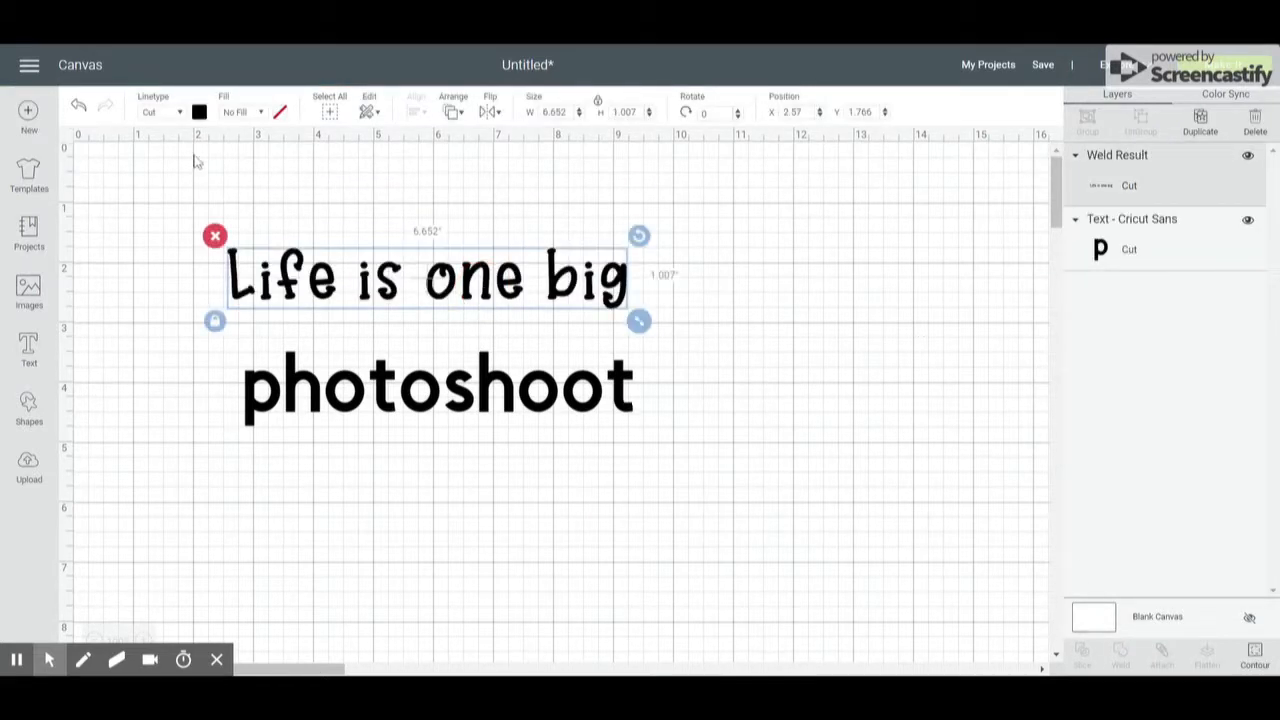
{"action": "mouse_move", "coordinate": [472, 163]}
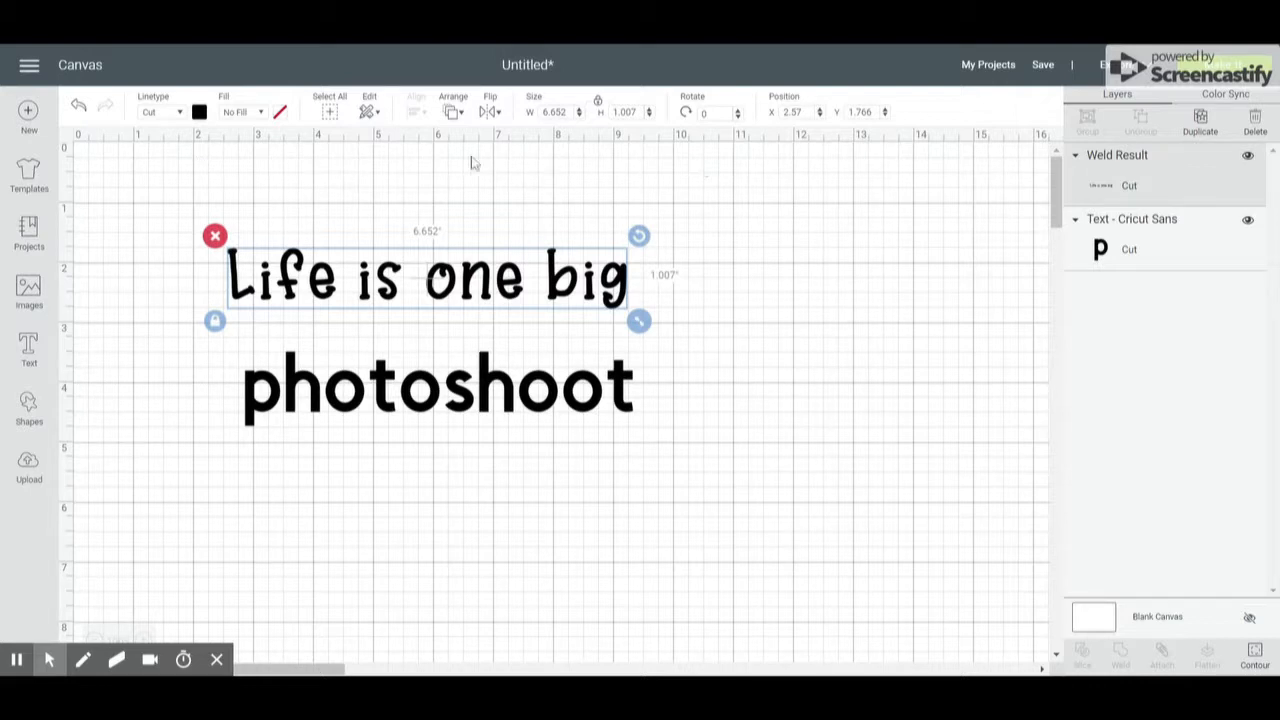
{"action": "mouse_move", "coordinate": [540, 276]}
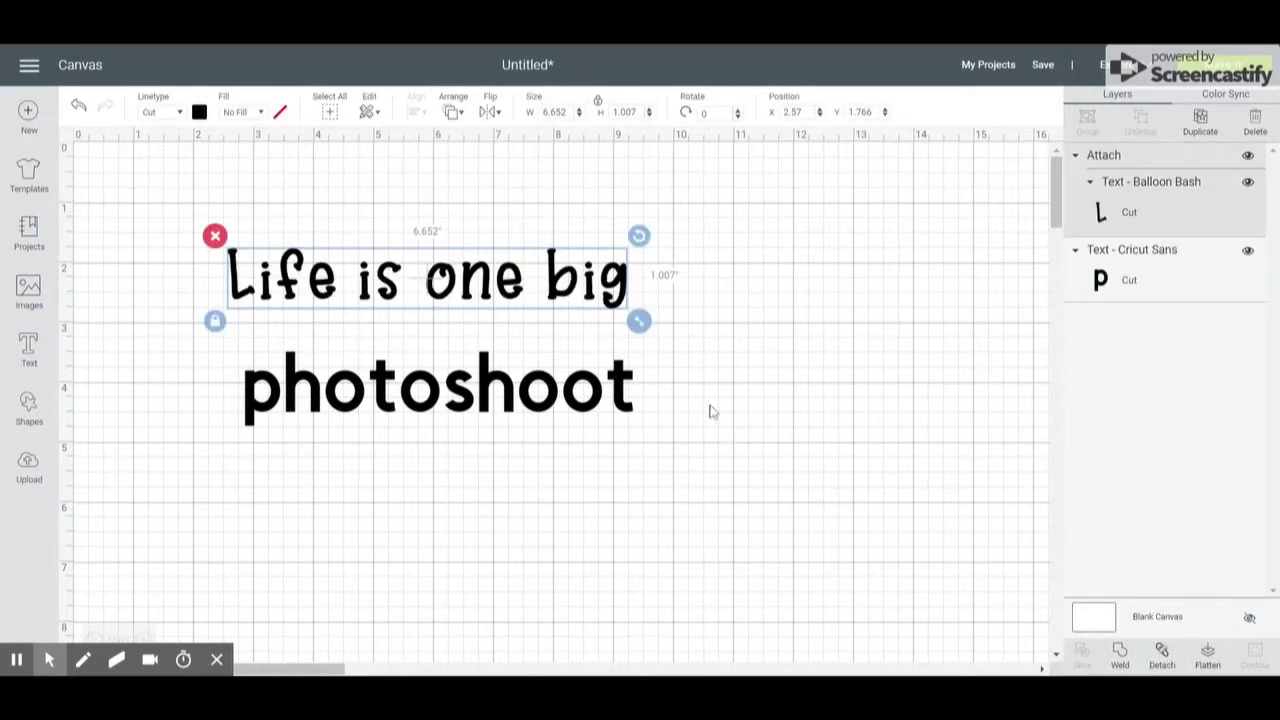
{"action": "mouse_move", "coordinate": [905, 213]}
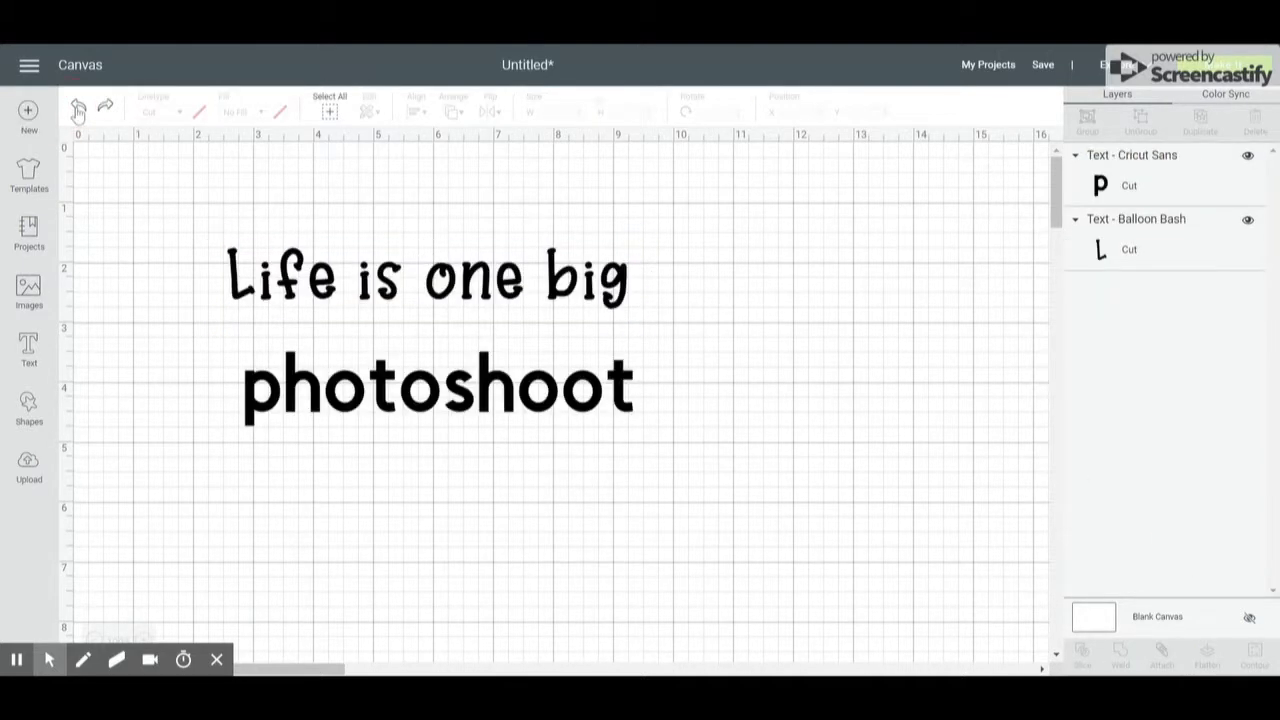
{"action": "left_click", "coordinate": [425, 275]}
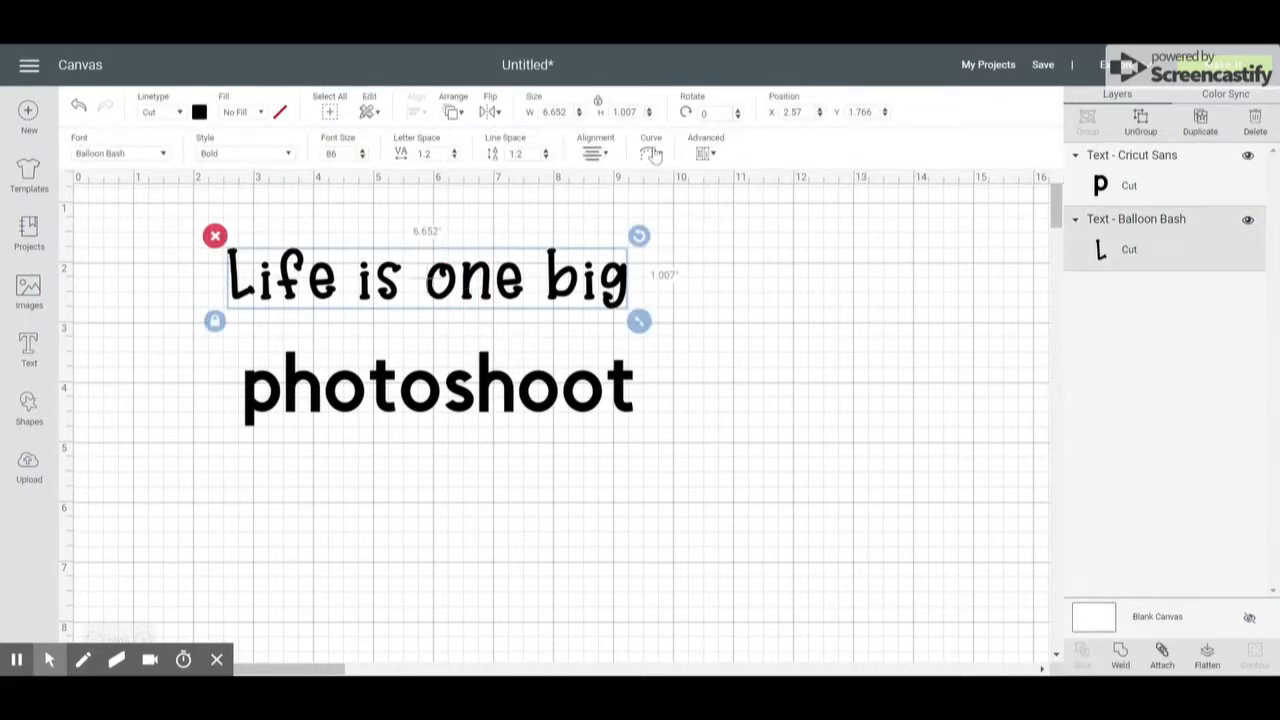
{"action": "mouse_move", "coordinate": [655, 153]}
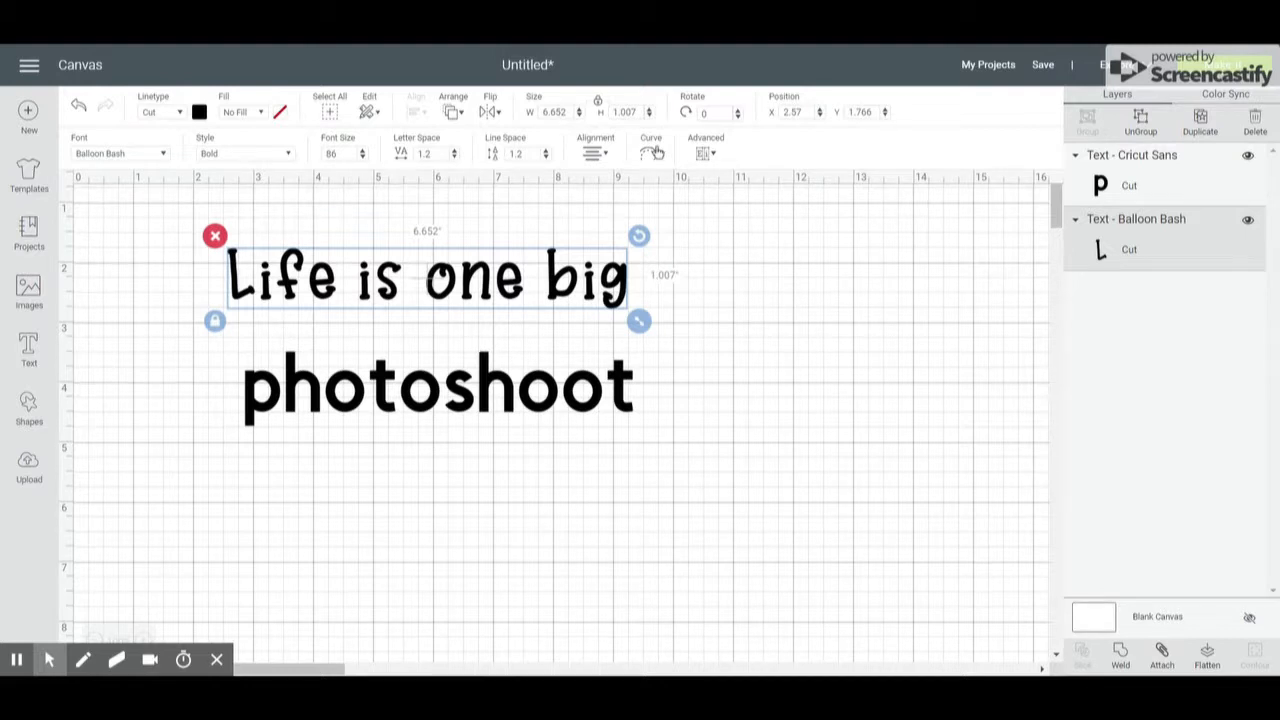
Arch 'Life is one big' upward with the Curve diameter slider, then enlarge it
{"action": "left_click", "coordinate": [650, 152]}
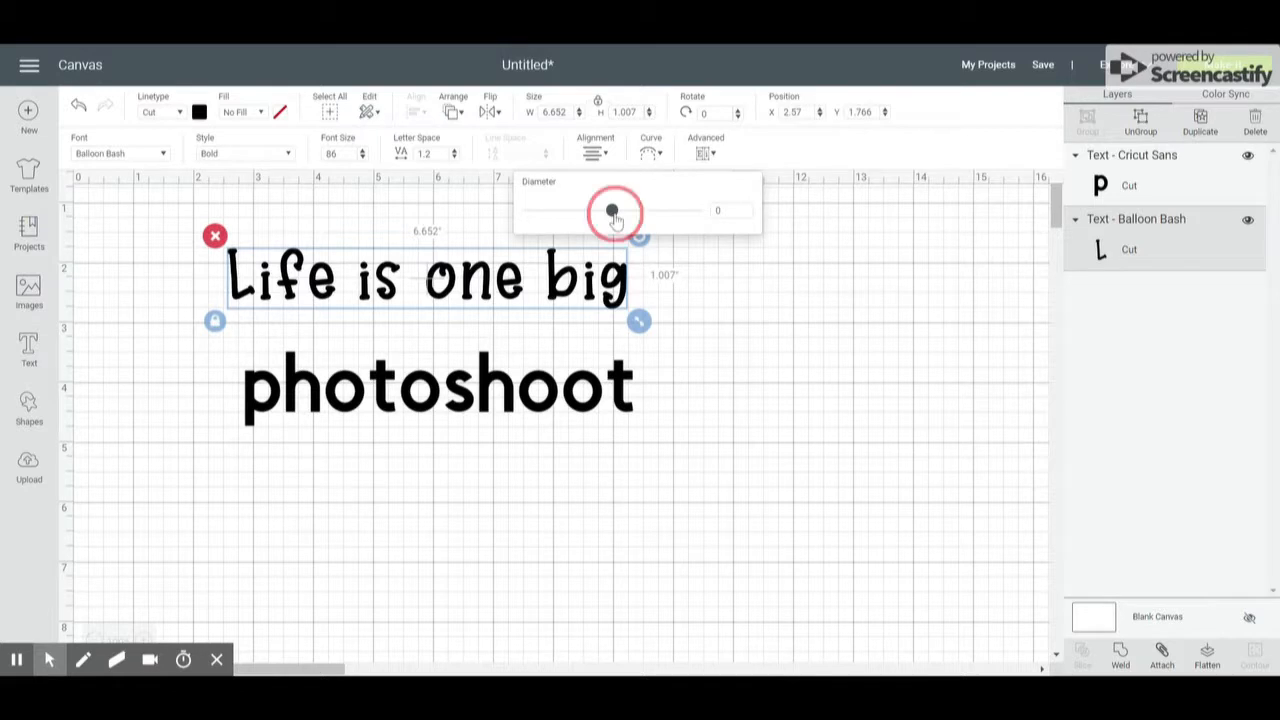
{"action": "left_click_drag", "start_coordinate": [612, 210], "coordinate": [630, 210]}
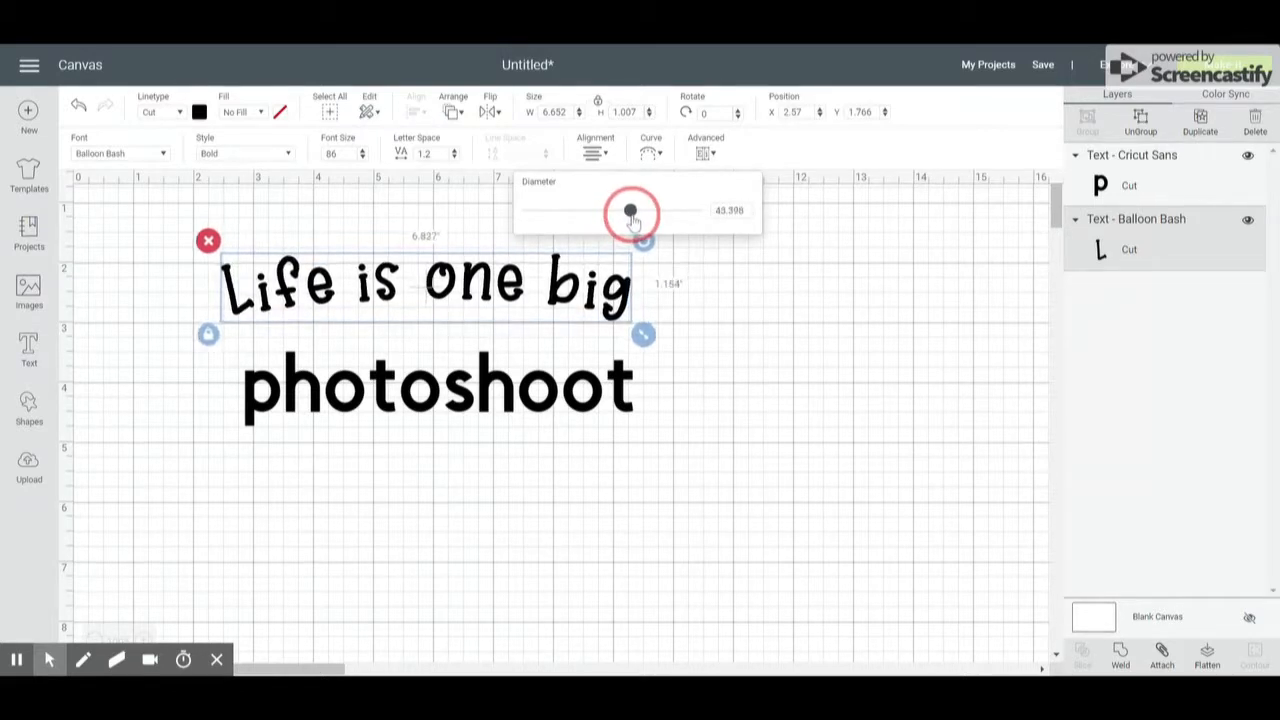
{"action": "left_click_drag", "start_coordinate": [630, 211], "coordinate": [672, 211]}
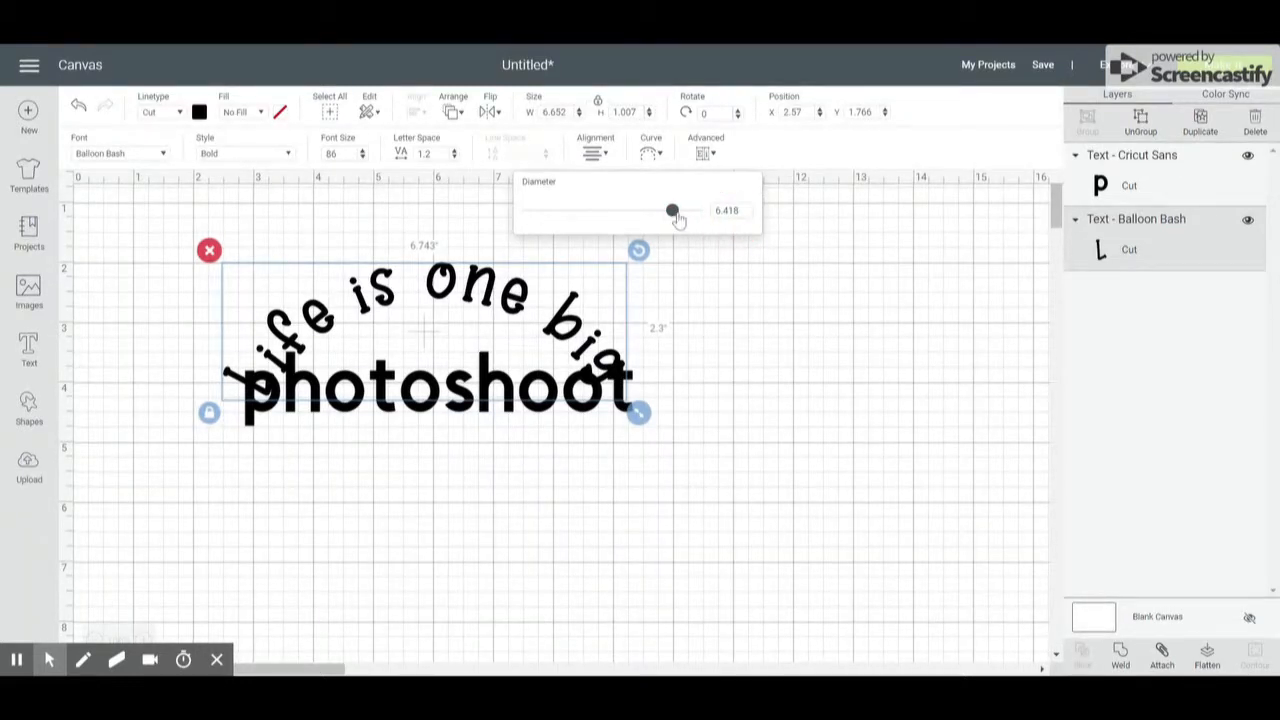
{"action": "left_click_drag", "start_coordinate": [672, 210], "coordinate": [602, 212]}
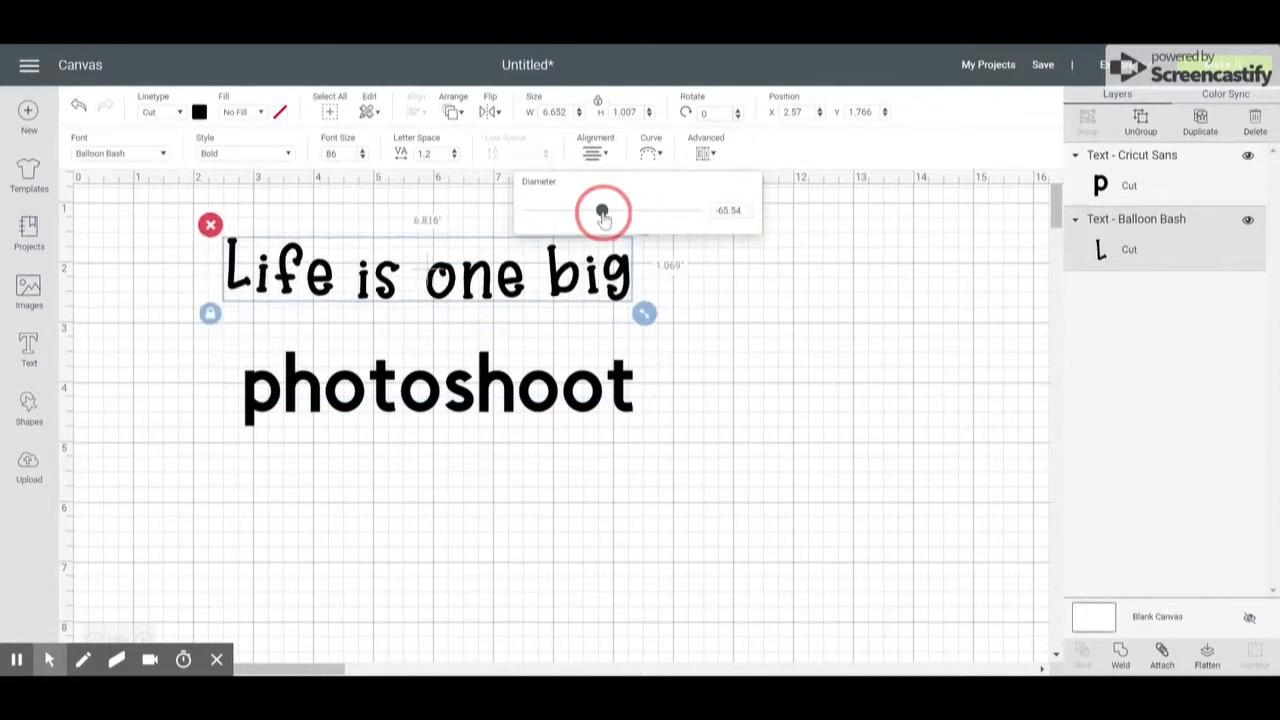
{"action": "left_click_drag", "start_coordinate": [601, 210], "coordinate": [548, 210]}
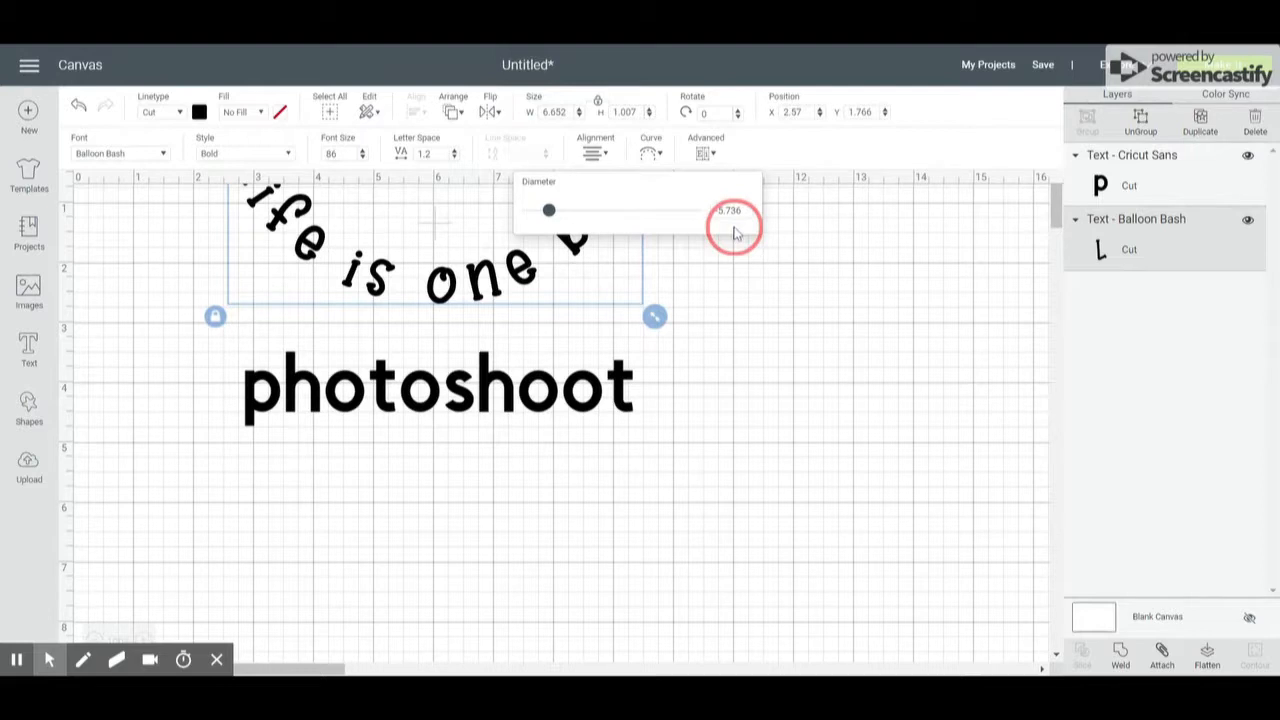
{"action": "left_click_drag", "start_coordinate": [733, 210], "coordinate": [590, 211]}
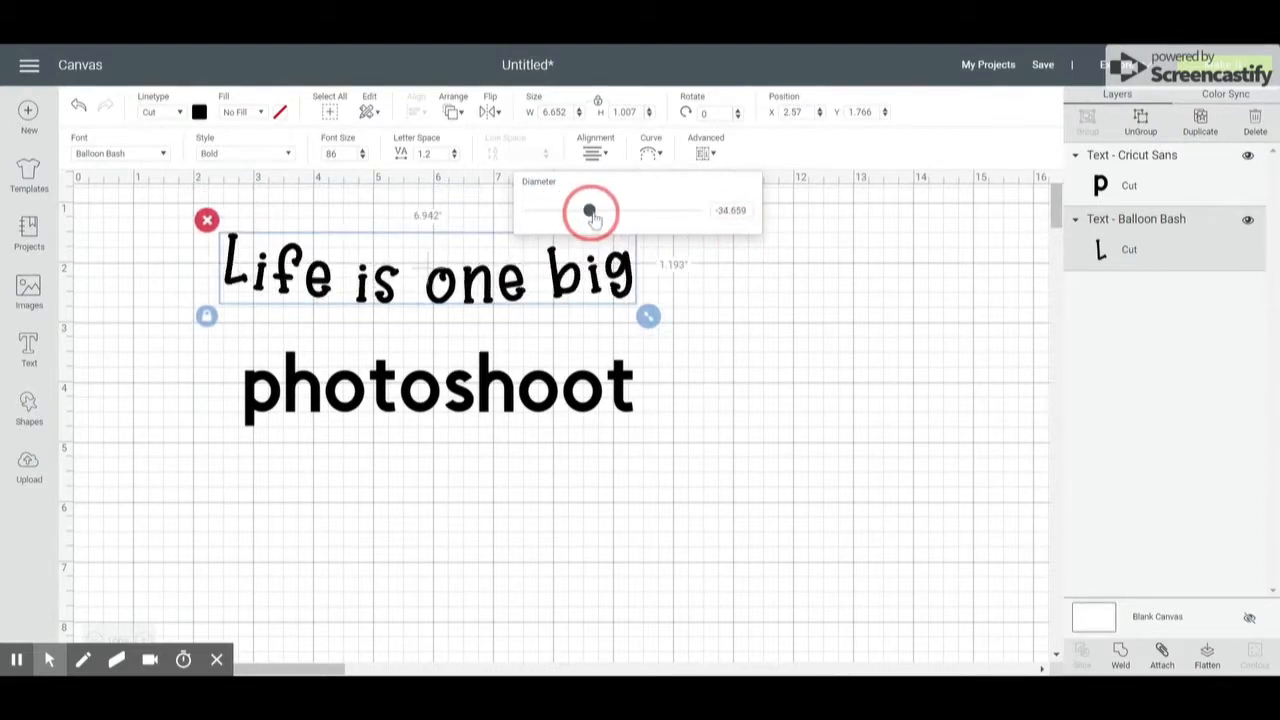
{"action": "left_click_drag", "start_coordinate": [590, 210], "coordinate": [670, 210]}
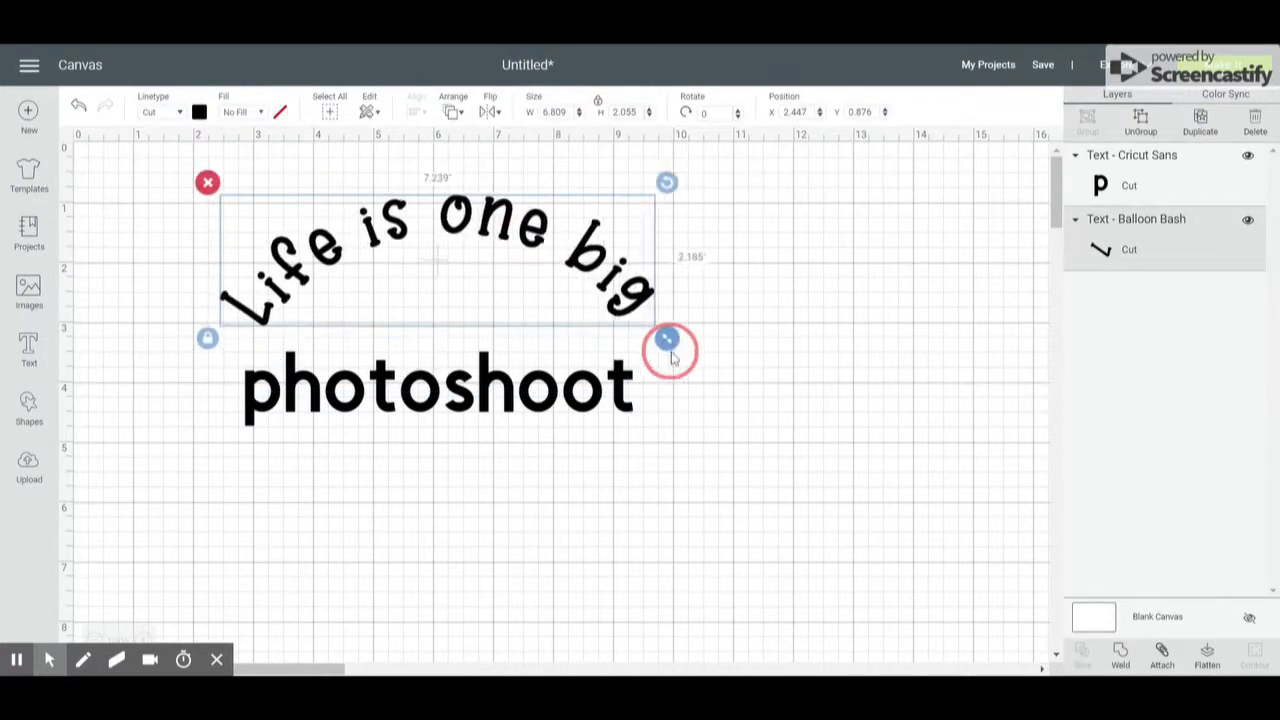
{"action": "left_click_drag", "start_coordinate": [667, 338], "coordinate": [785, 373]}
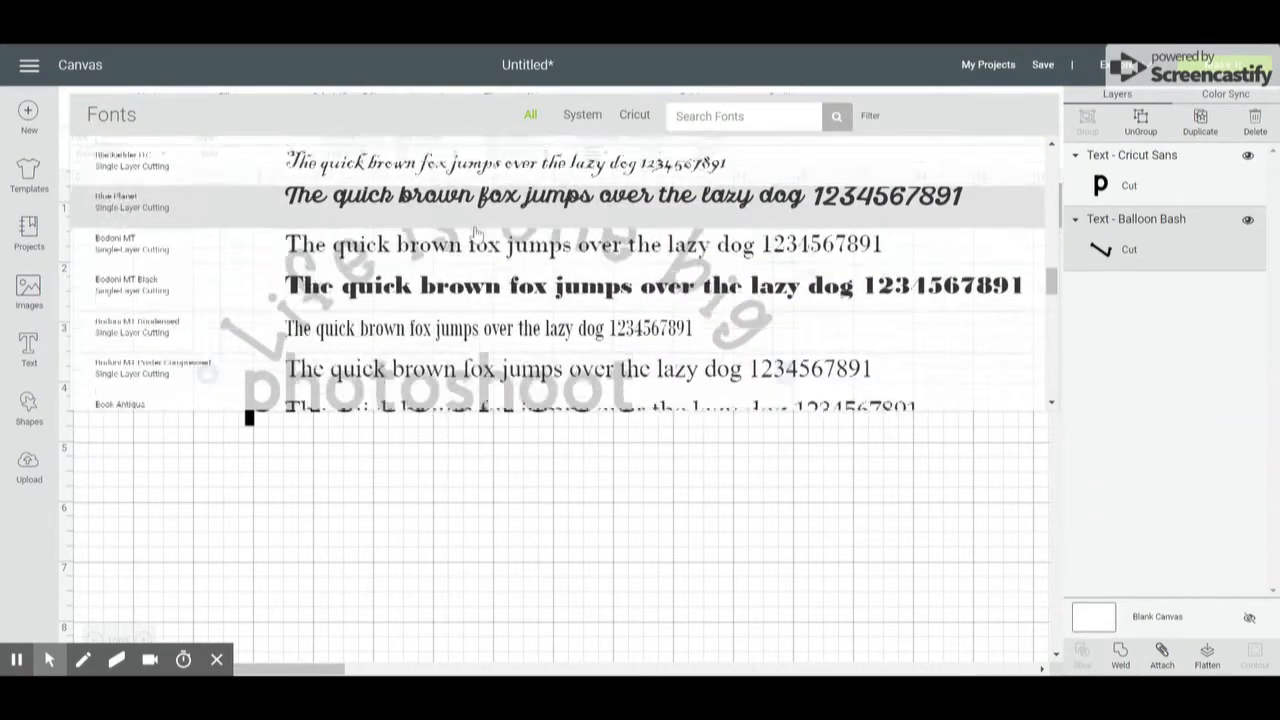
Browse the Fonts list without changing either line's font
{"action": "scroll", "scroll_direction": "down", "scroll_amount": 3}
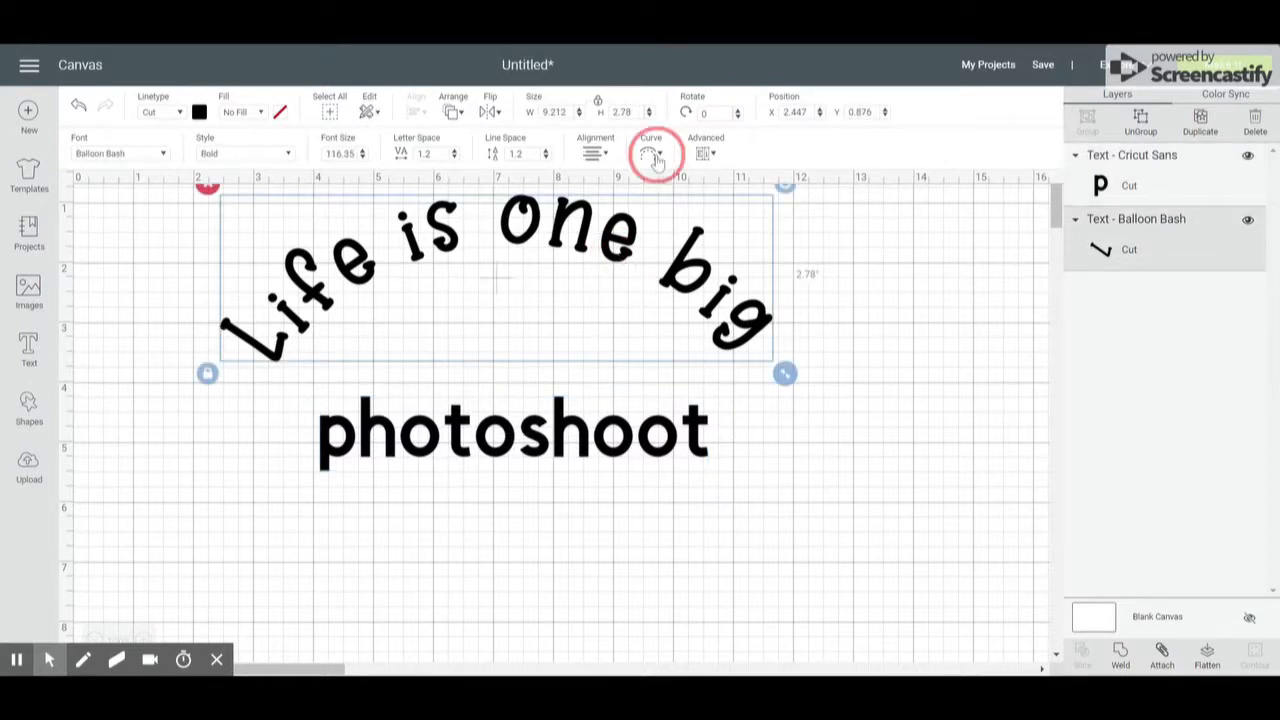
Curve 'photoshoot' into a downward arc using the Curve diameter slider
{"action": "left_click", "coordinate": [651, 153]}
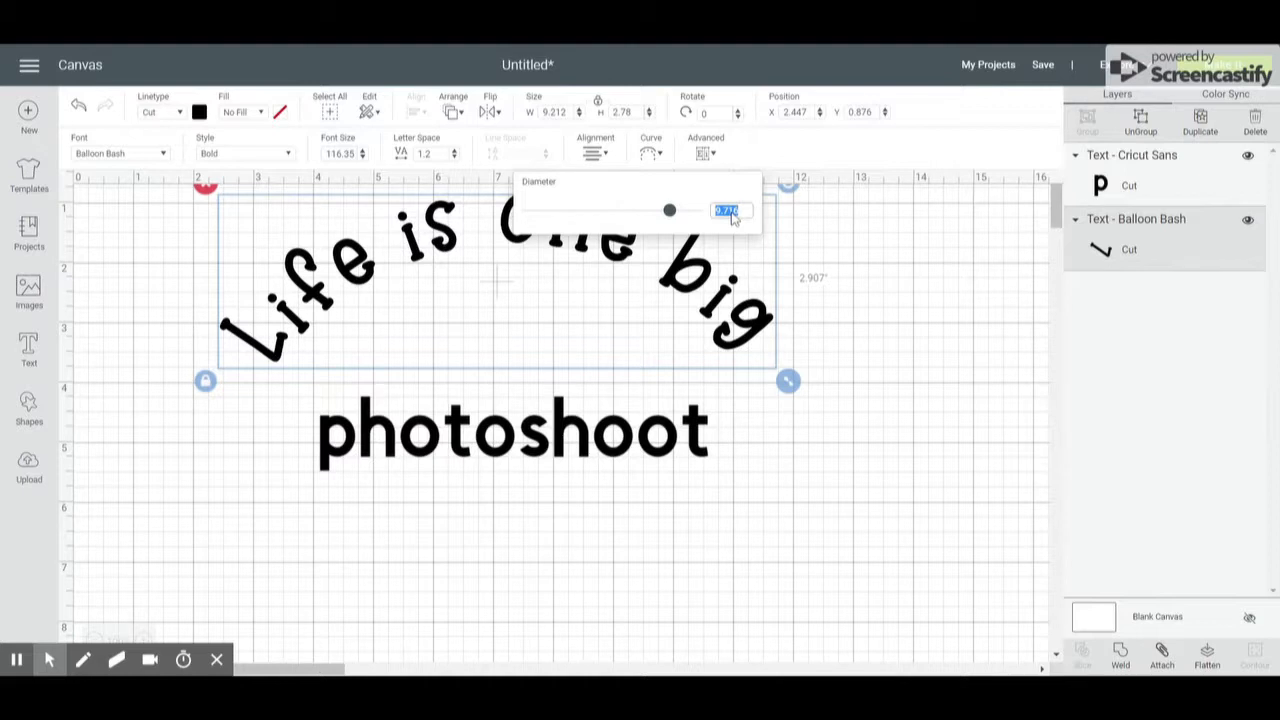
{"action": "mouse_move", "coordinate": [630, 446]}
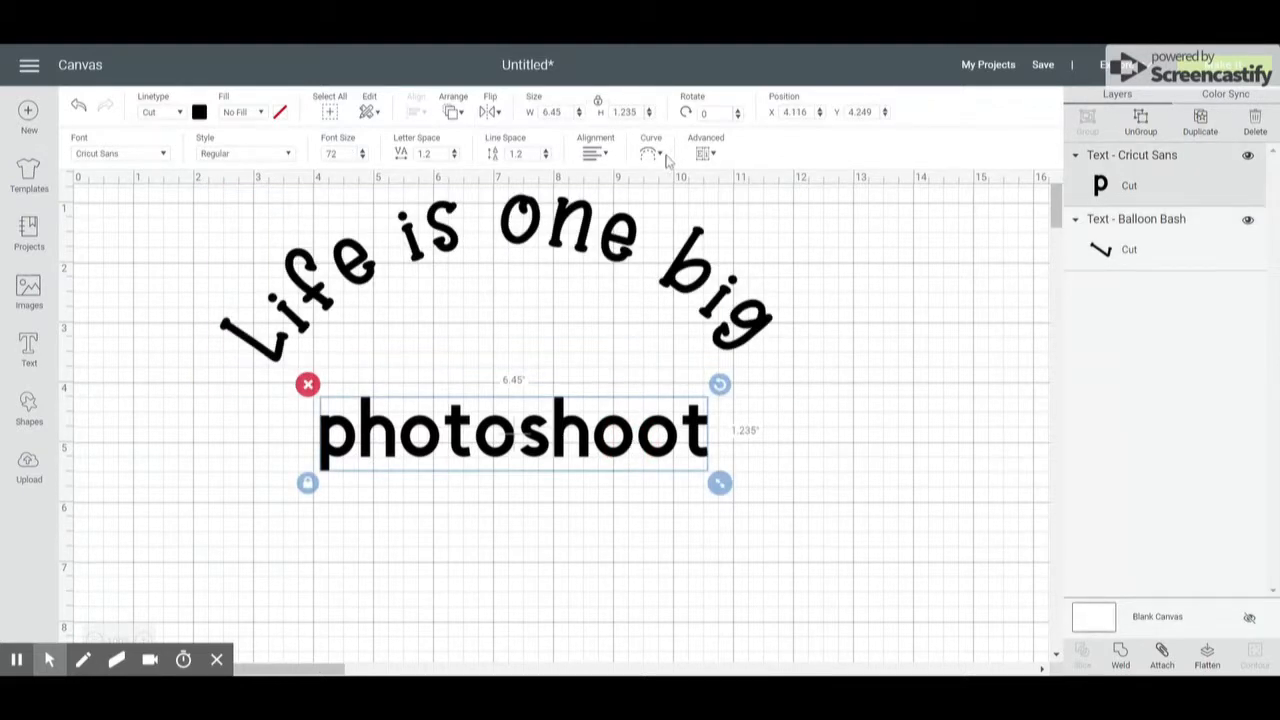
{"action": "left_click", "coordinate": [650, 152]}
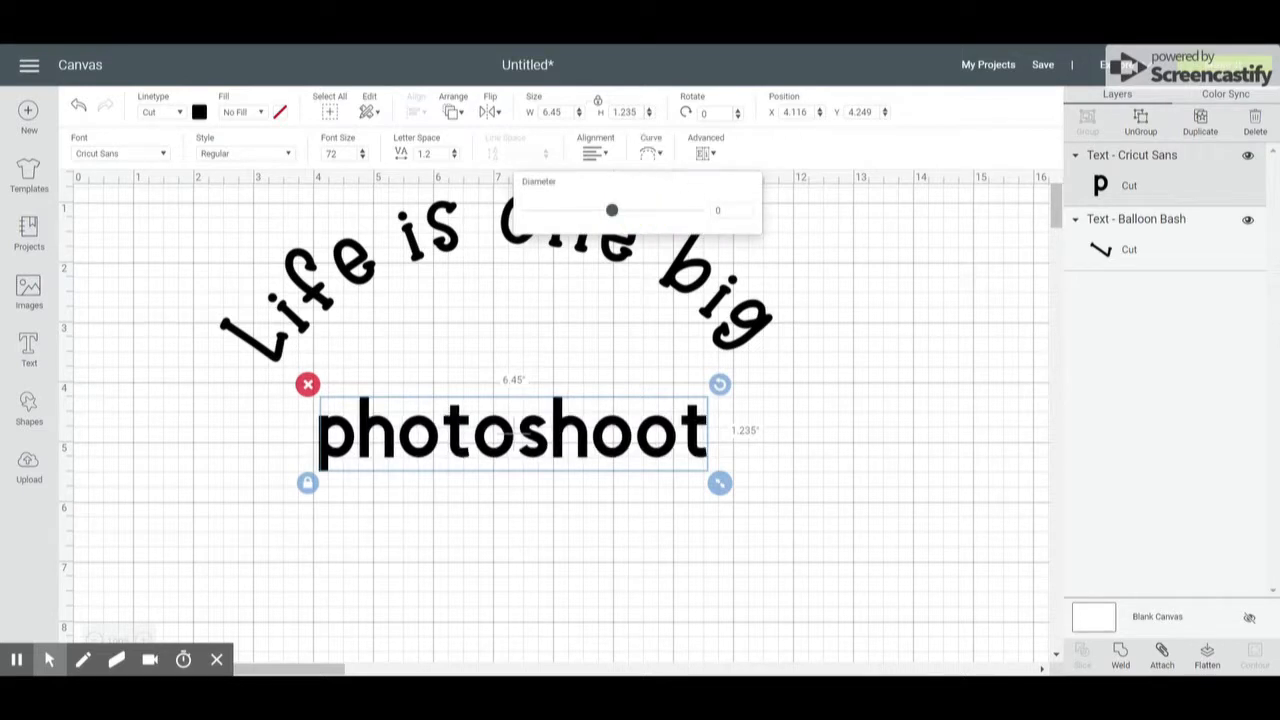
{"action": "left_click", "coordinate": [722, 210]}
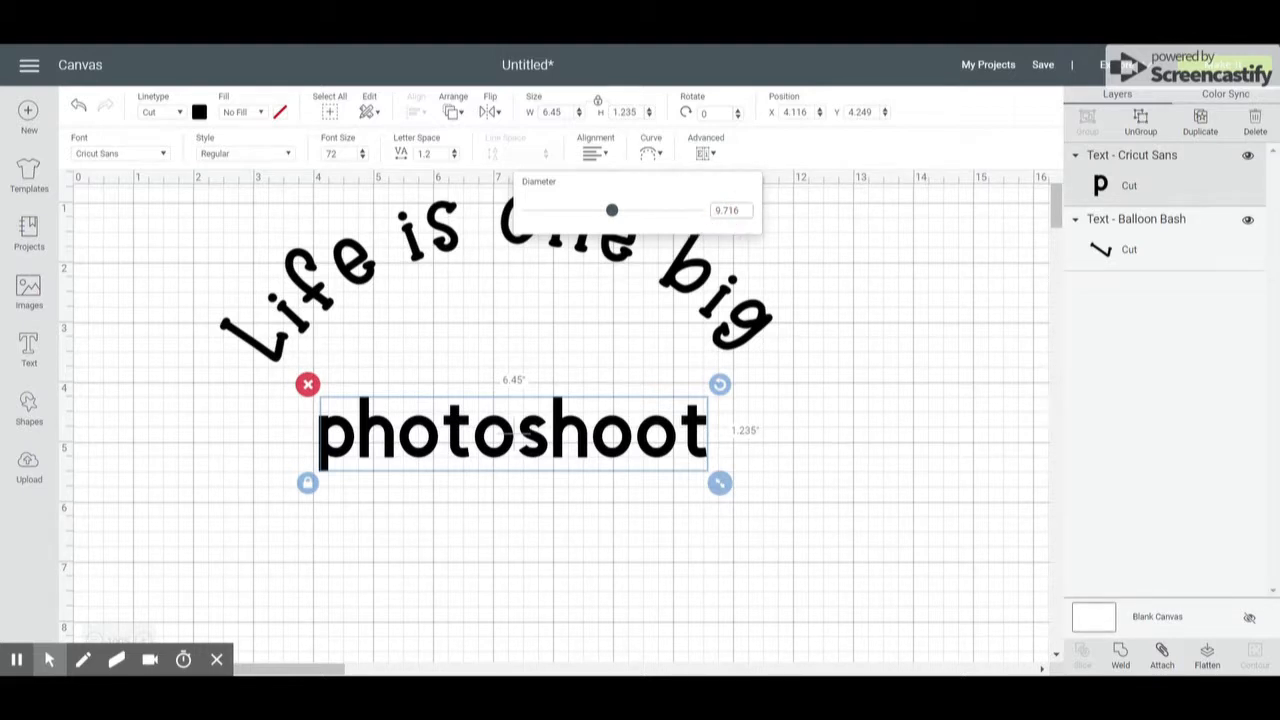
{"action": "left_click_drag", "start_coordinate": [612, 210], "coordinate": [562, 210]}
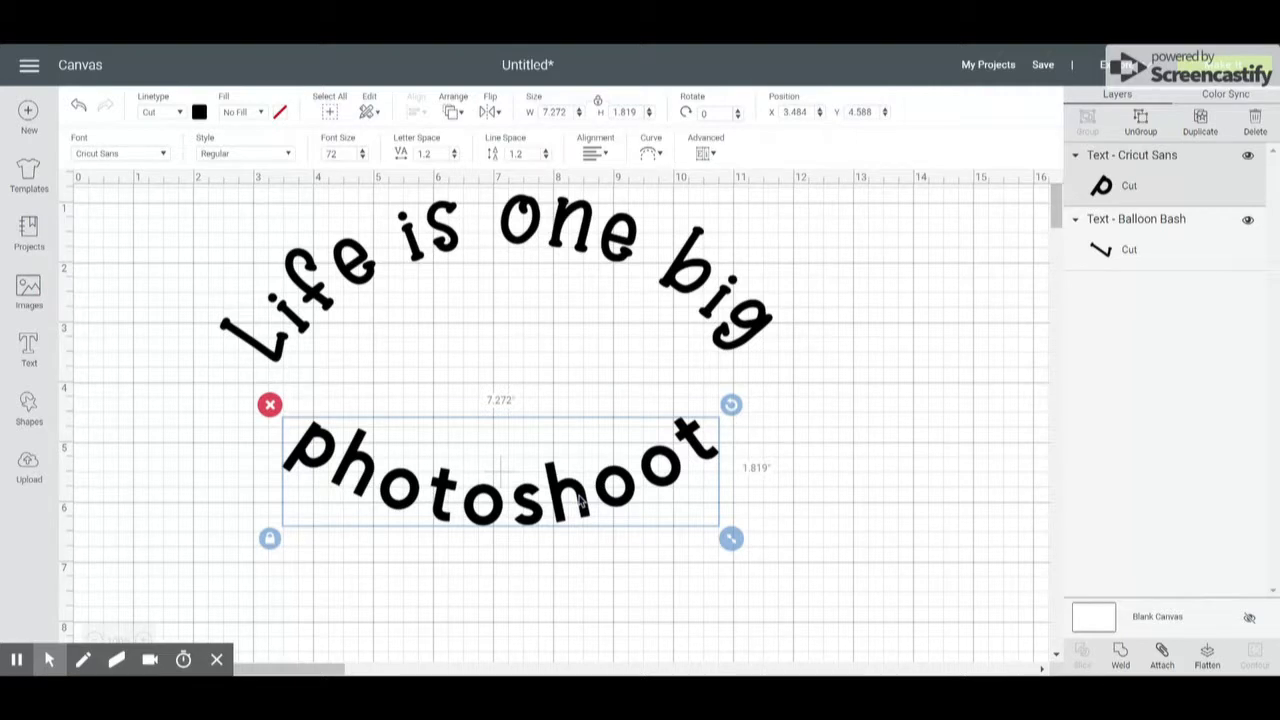
Rotate 'photoshoot' slightly so its arc sits level beneath the top line
{"action": "left_click_drag", "start_coordinate": [731, 405], "coordinate": [726, 389]}
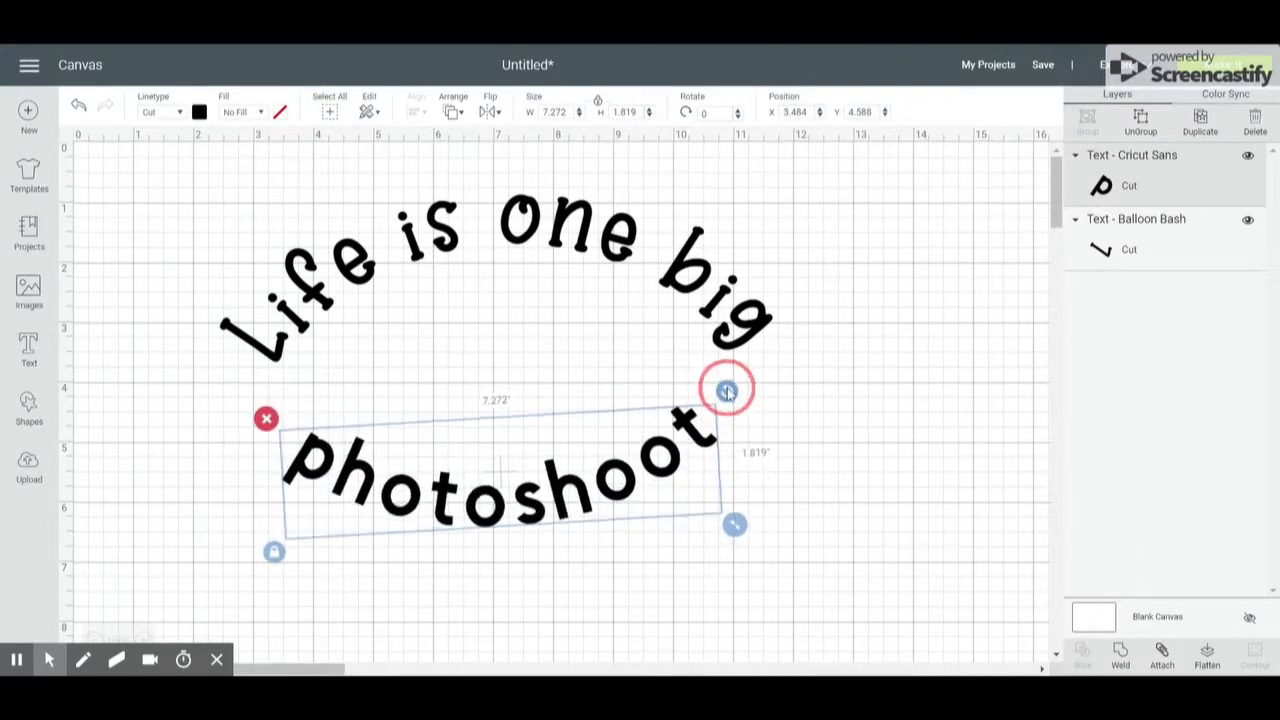
{"action": "left_click_drag", "start_coordinate": [727, 390], "coordinate": [735, 410]}
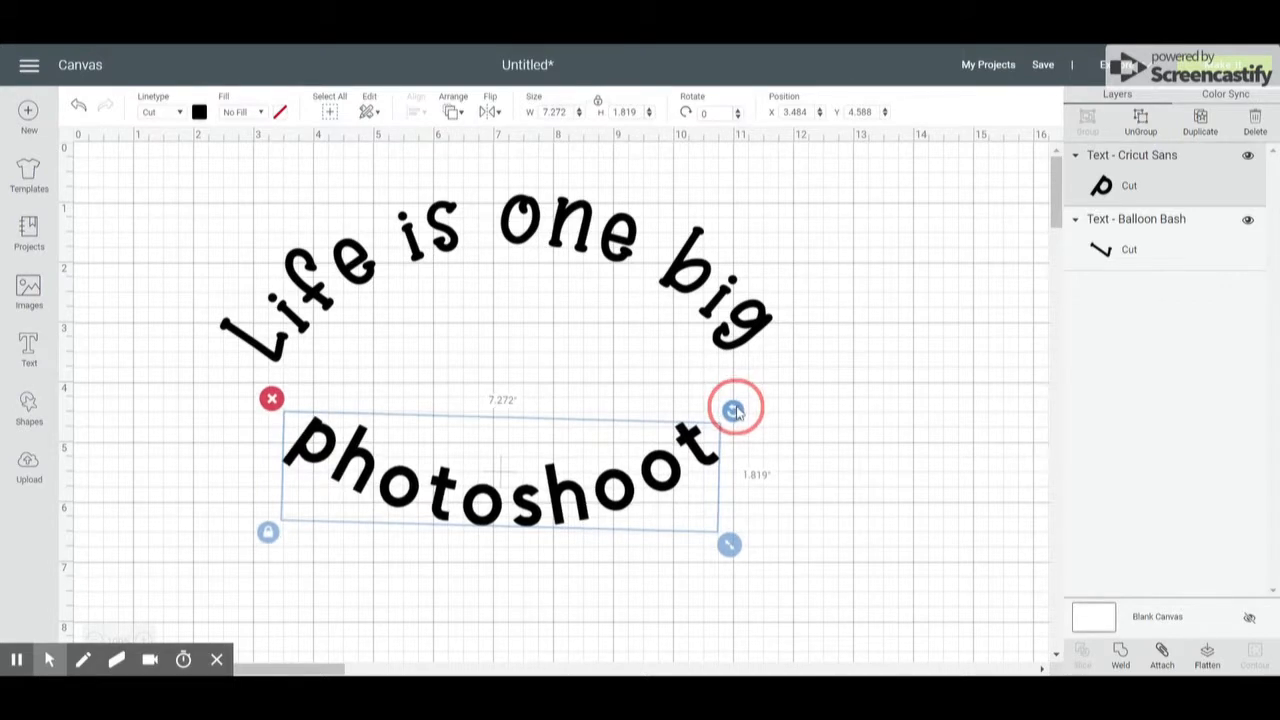
{"action": "left_click_drag", "start_coordinate": [735, 408], "coordinate": [730, 405]}
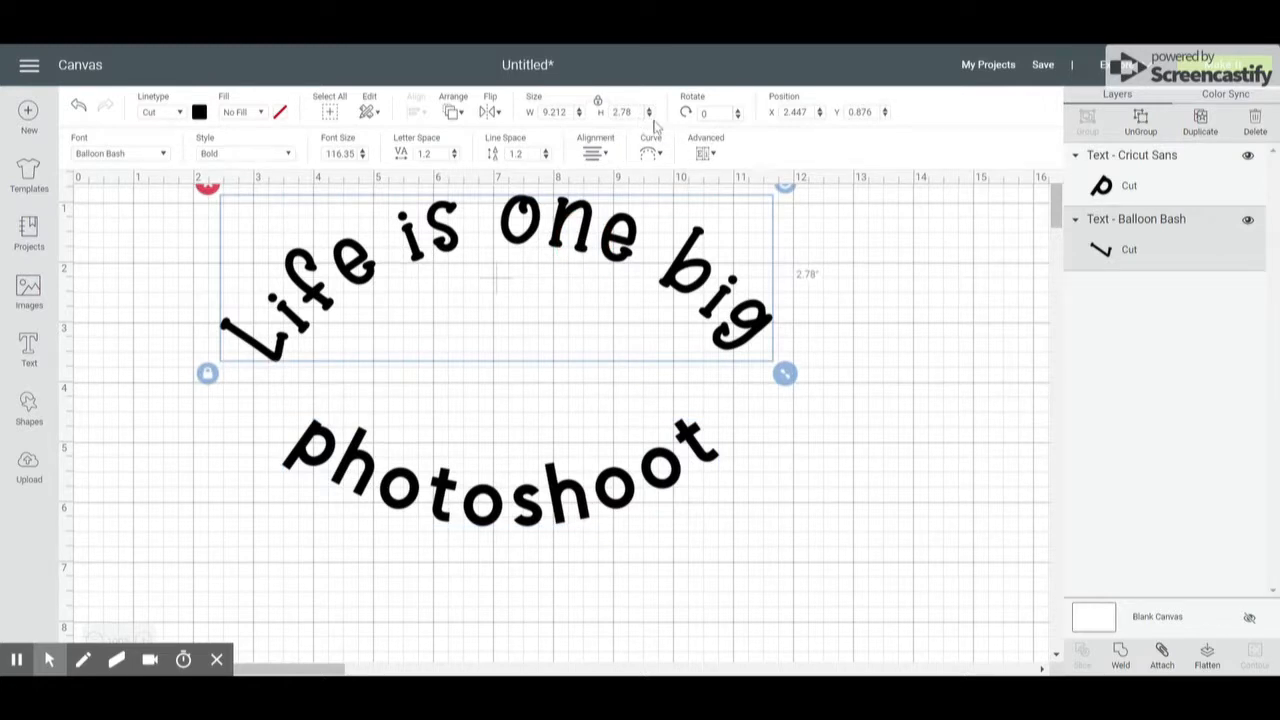
{"action": "mouse_move", "coordinate": [710, 278]}
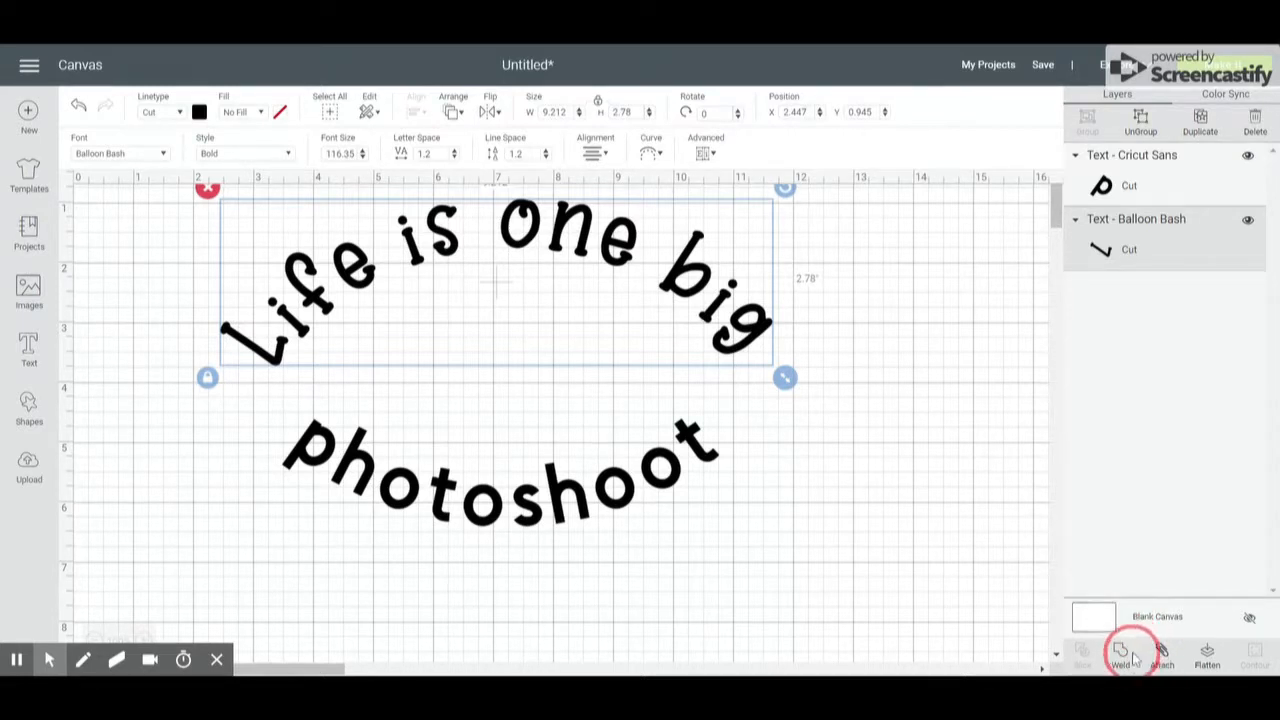
{"action": "mouse_move", "coordinate": [1160, 655]}
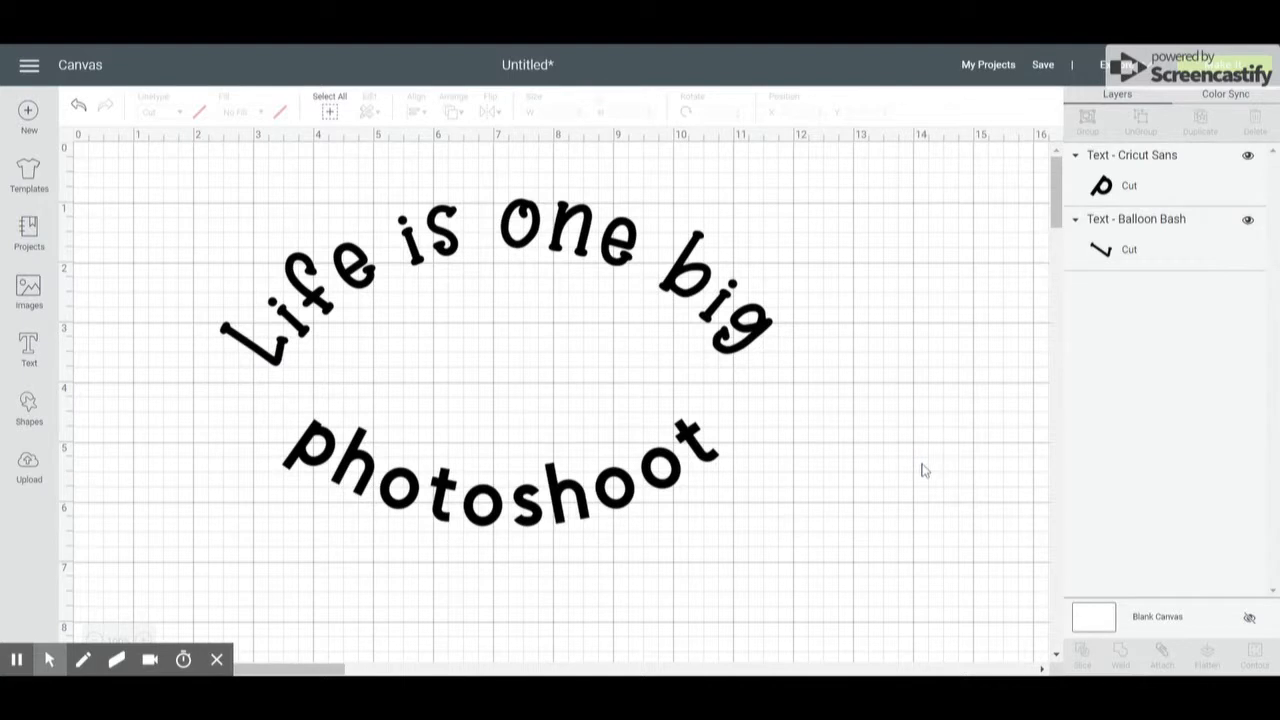
Select 'photoshoot', then go to the saved projects library
{"action": "left_click", "coordinate": [500, 470]}
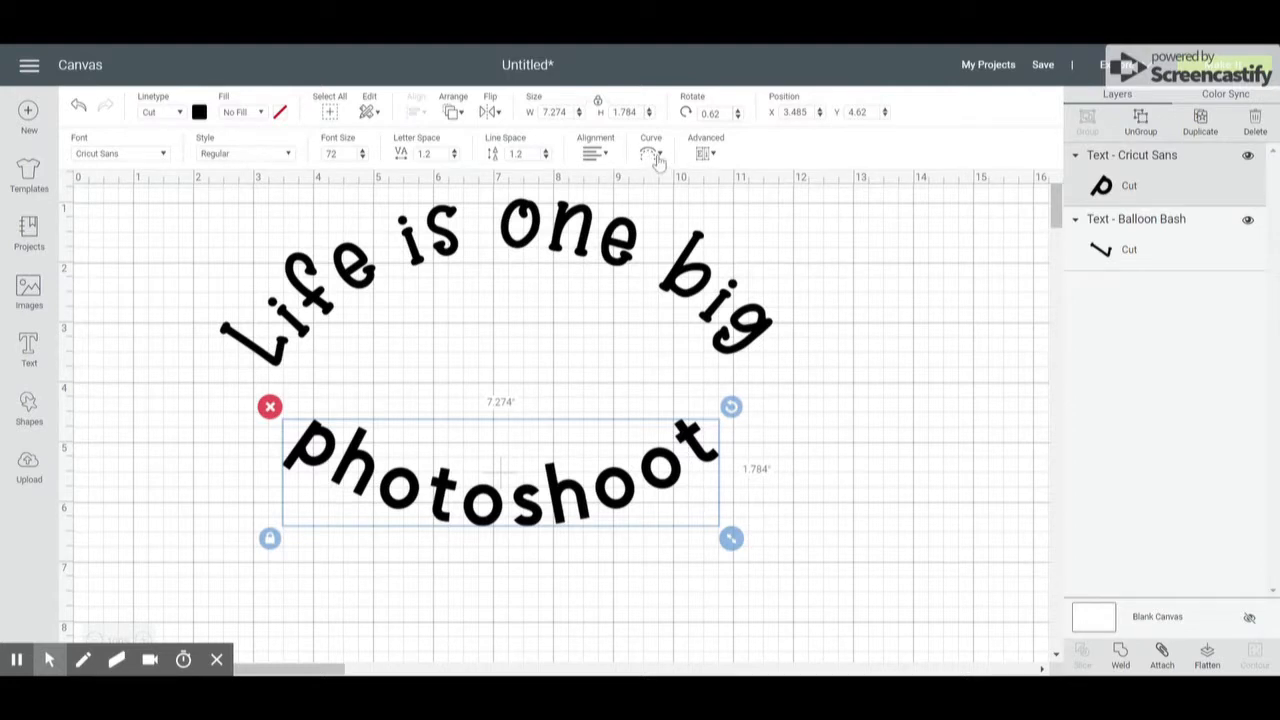
{"action": "mouse_move", "coordinate": [890, 333]}
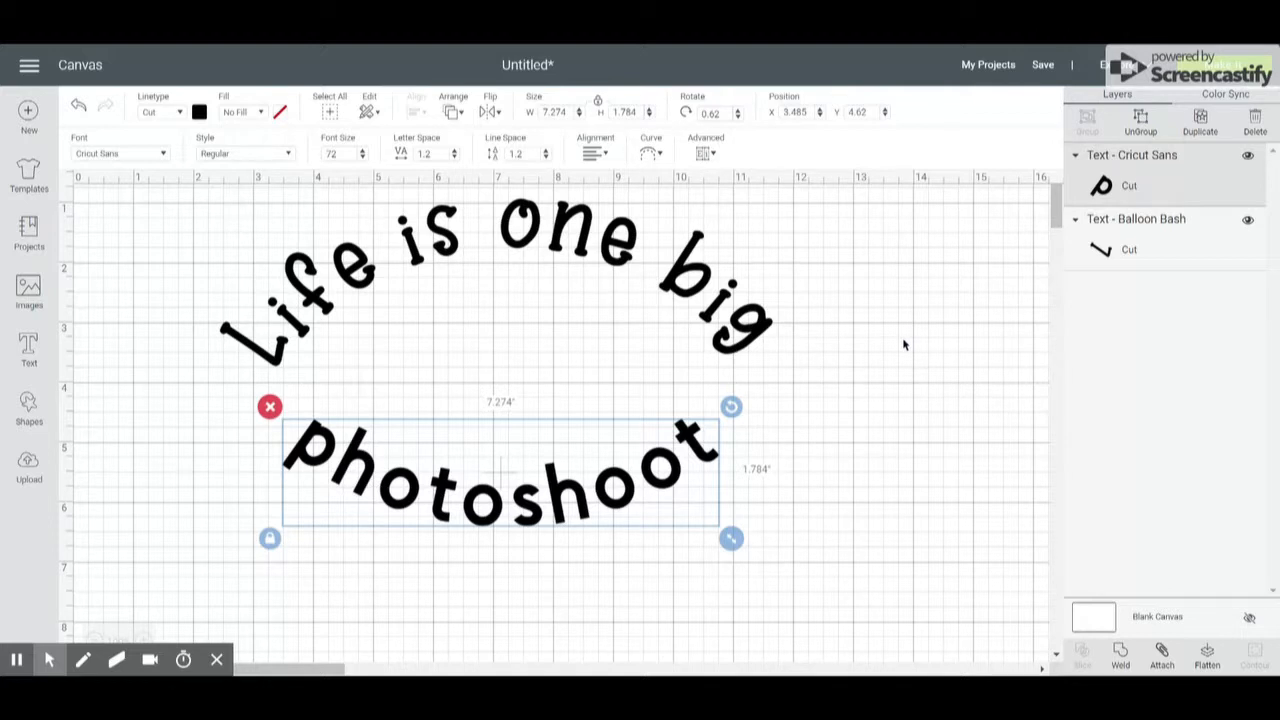
{"action": "mouse_move", "coordinate": [118, 247]}
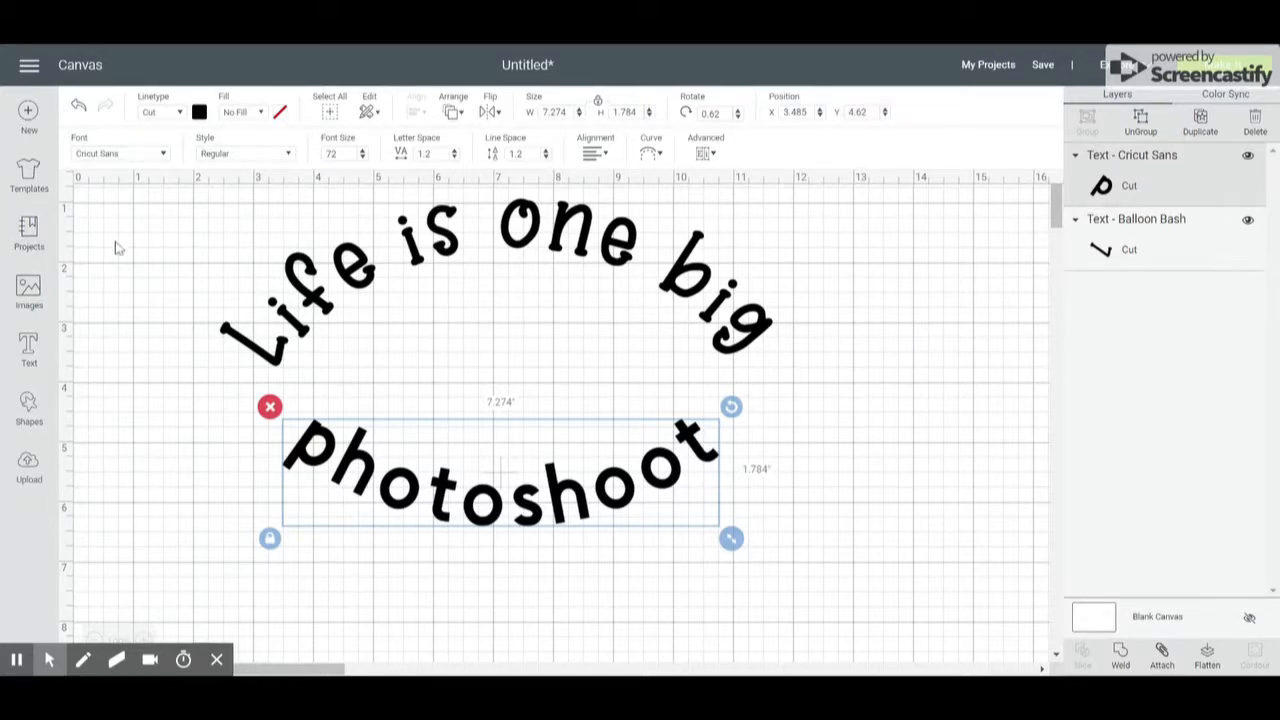
{"action": "mouse_move", "coordinate": [185, 263]}
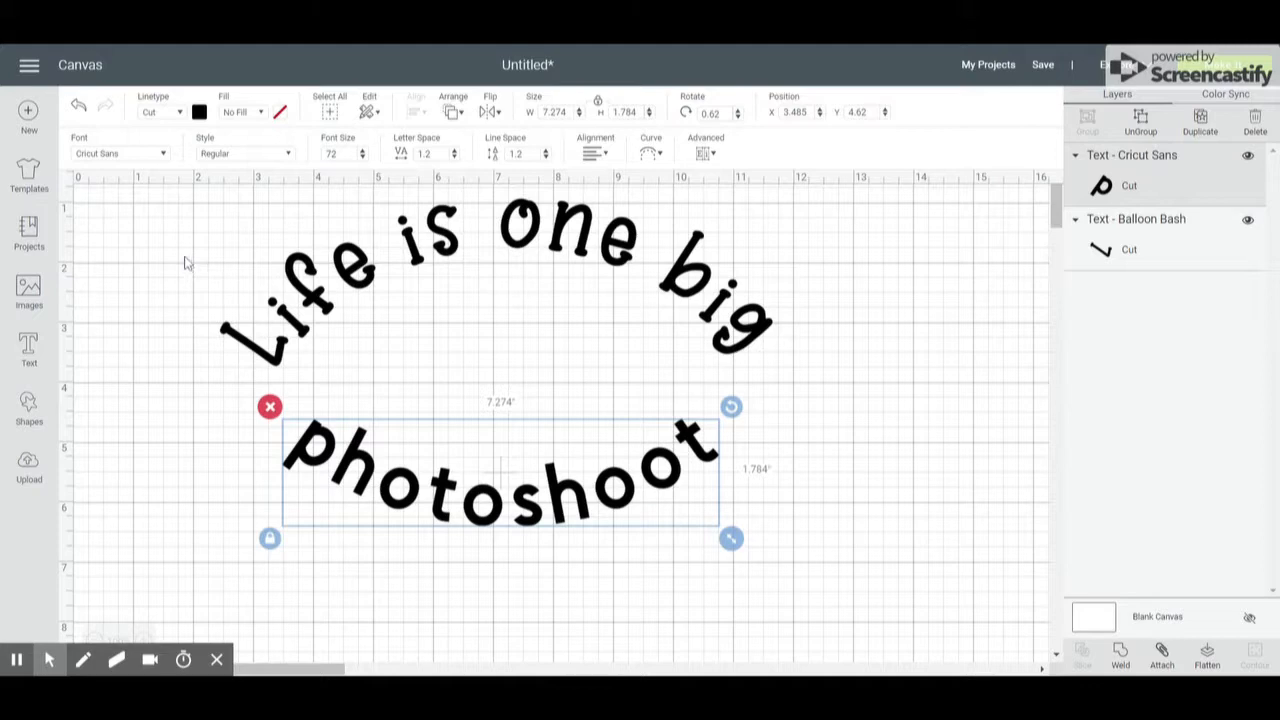
{"action": "left_click", "coordinate": [987, 64]}
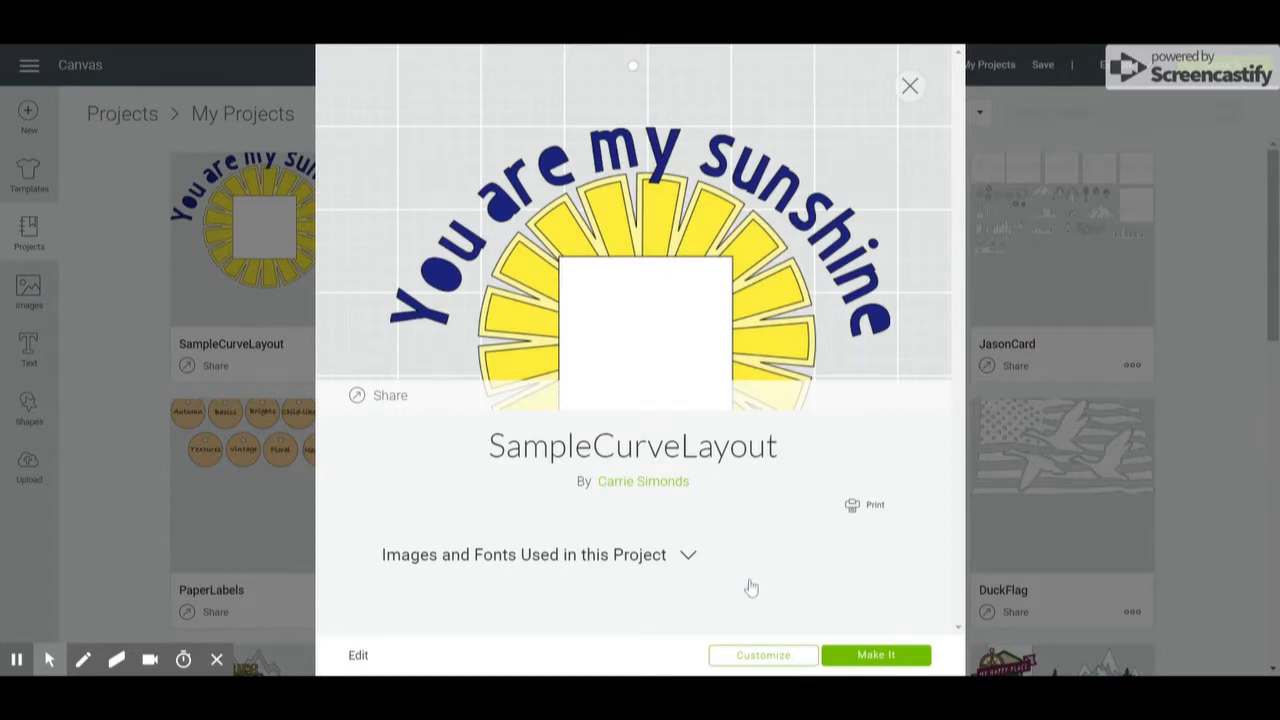
Open the SampleCurveLayout project and nudge the 'You are my sunshine' title over the sunburst
{"action": "left_click", "coordinate": [875, 655]}
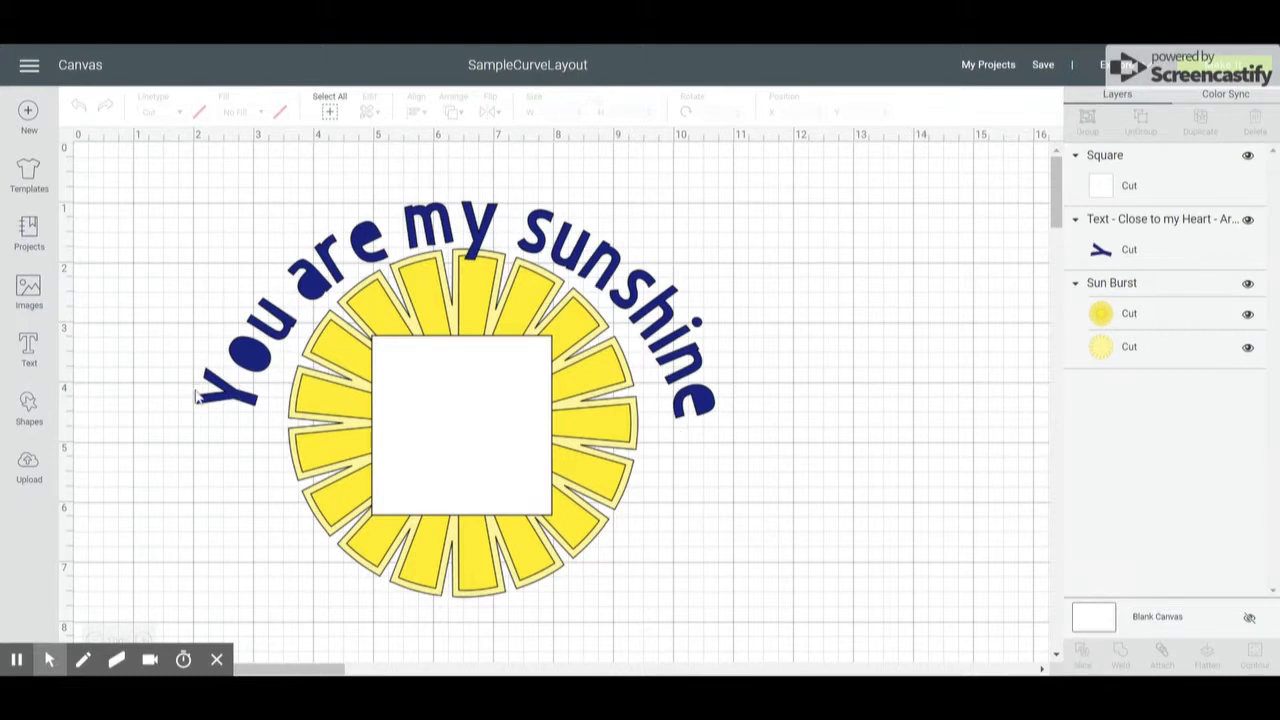
{"action": "mouse_move", "coordinate": [695, 424]}
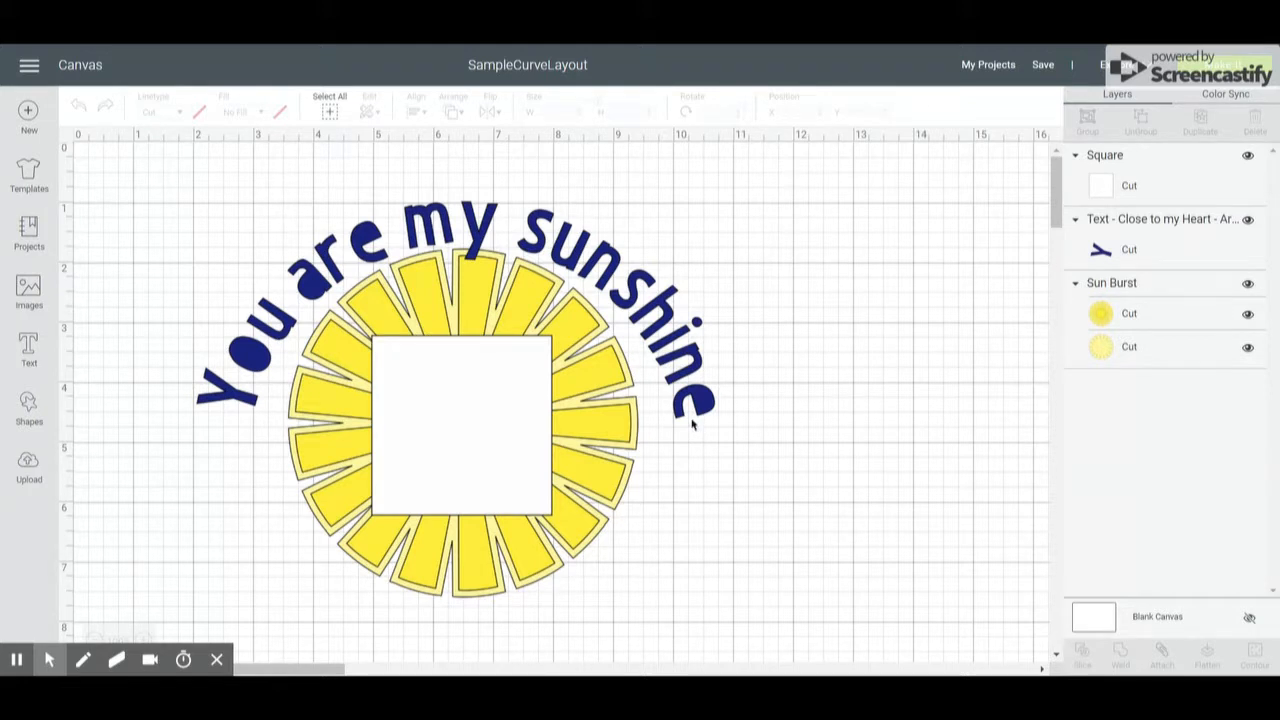
{"action": "mouse_move", "coordinate": [404, 376]}
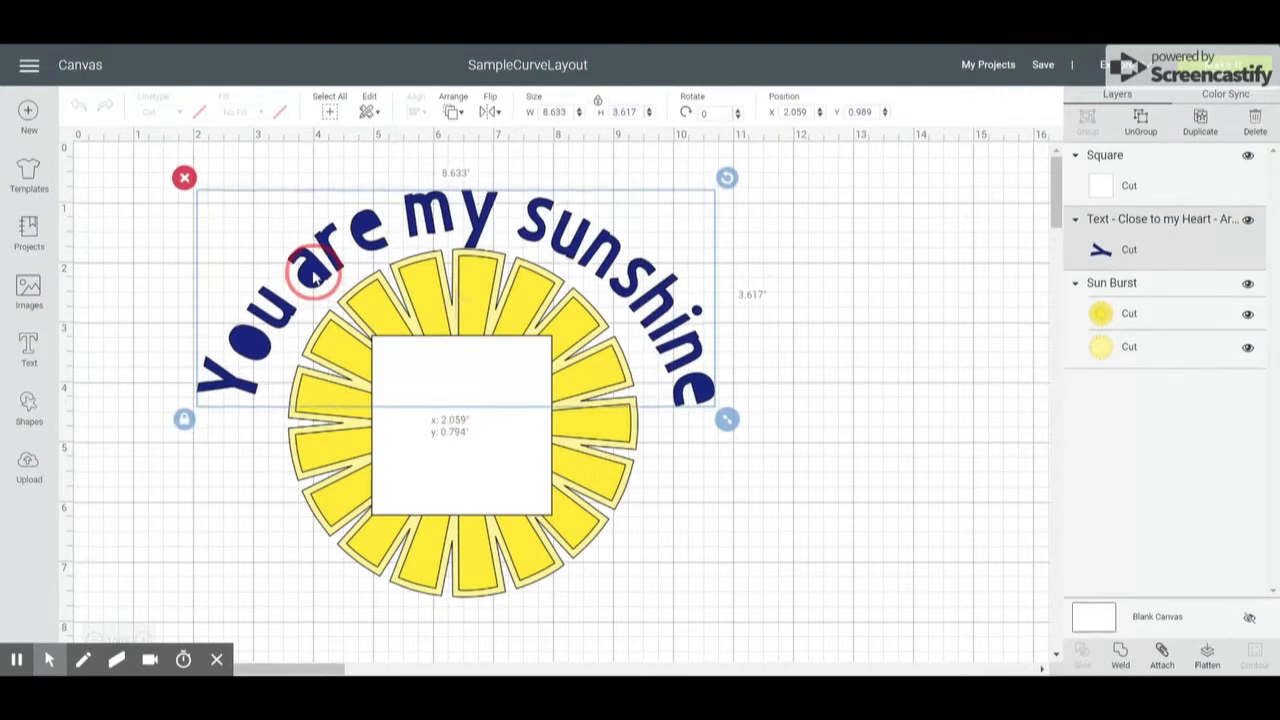
{"action": "left_click_drag", "start_coordinate": [320, 270], "coordinate": [305, 280]}
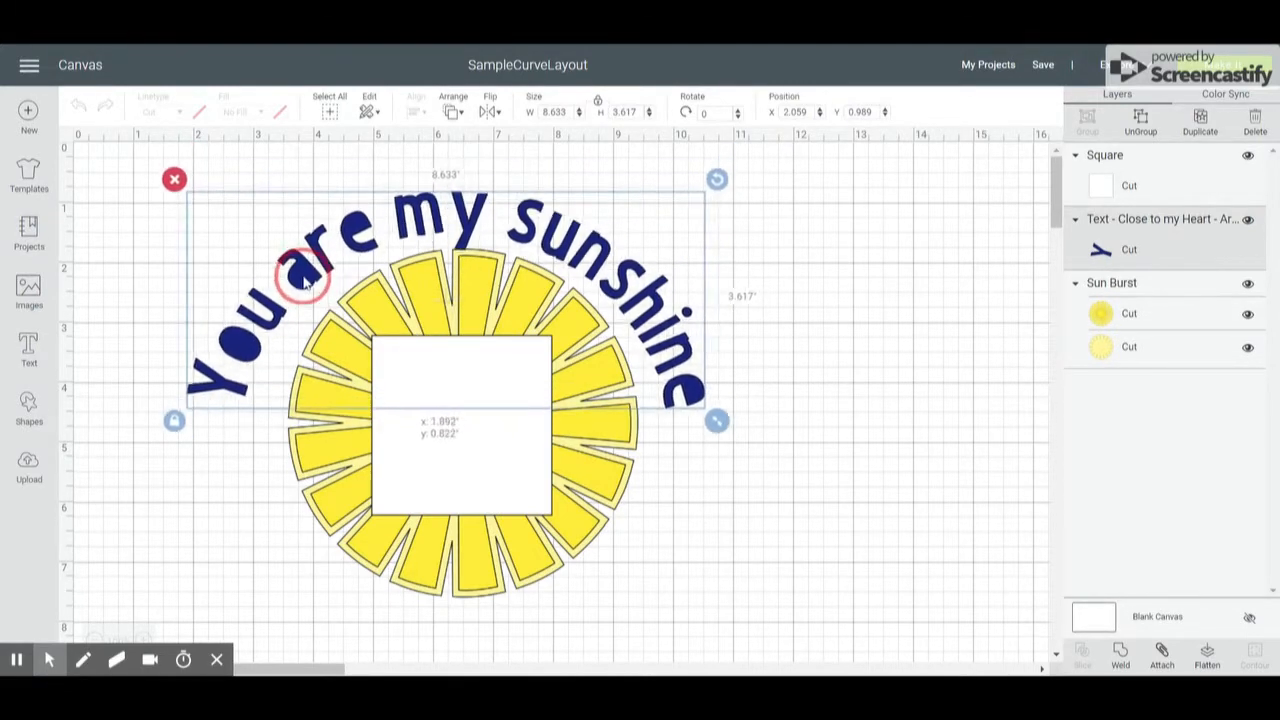
{"action": "left_click_drag", "start_coordinate": [310, 280], "coordinate": [320, 300]}
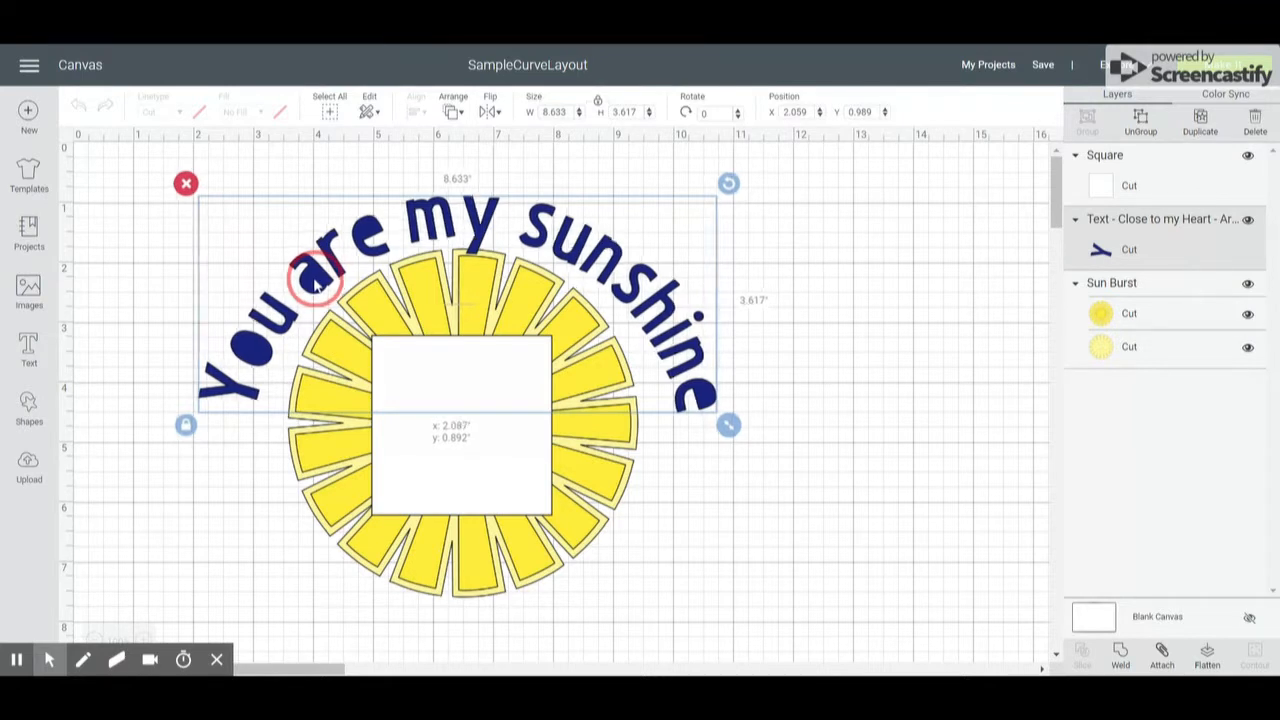
{"action": "left_click", "coordinate": [290, 280]}
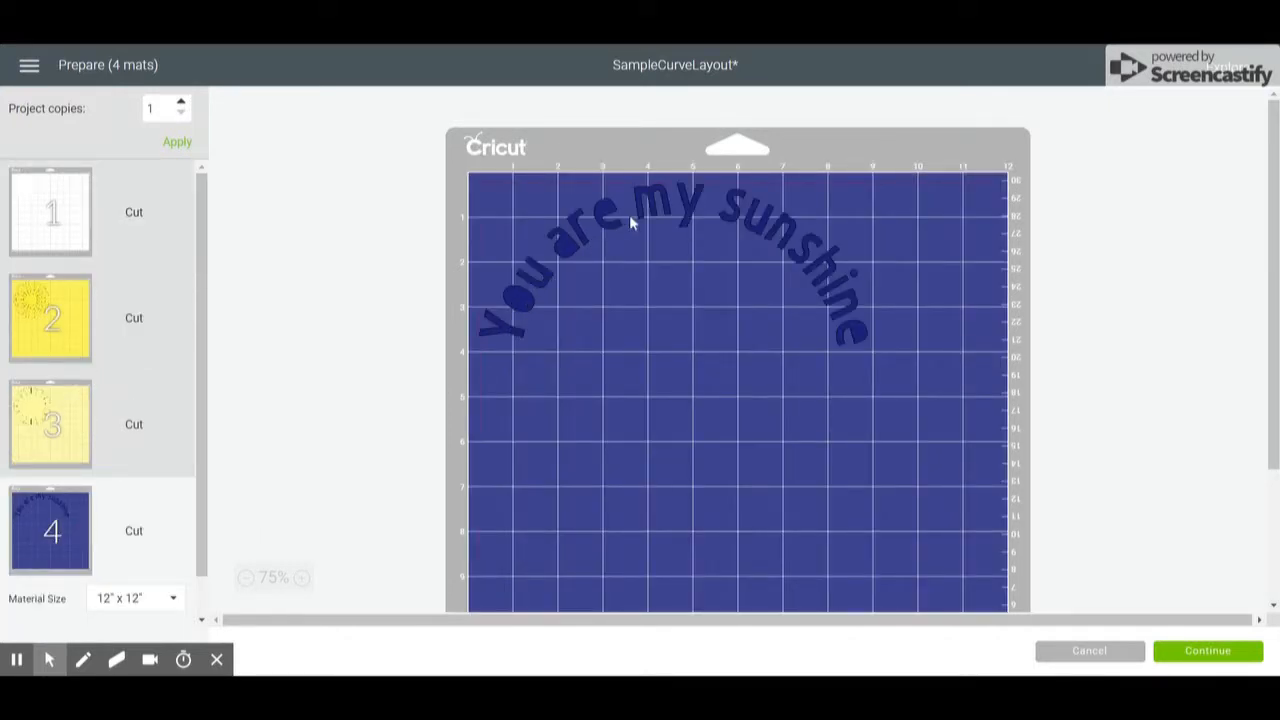
{"action": "mouse_move", "coordinate": [925, 248]}
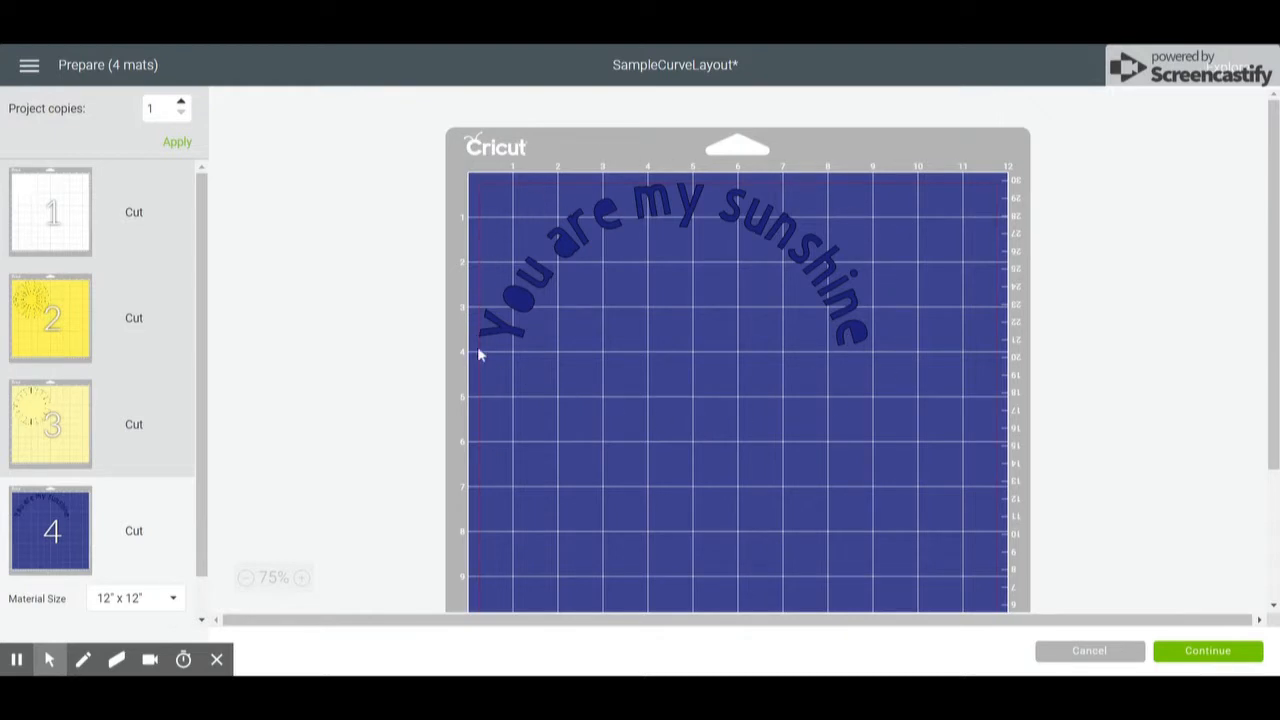
{"action": "mouse_move", "coordinate": [827, 247]}
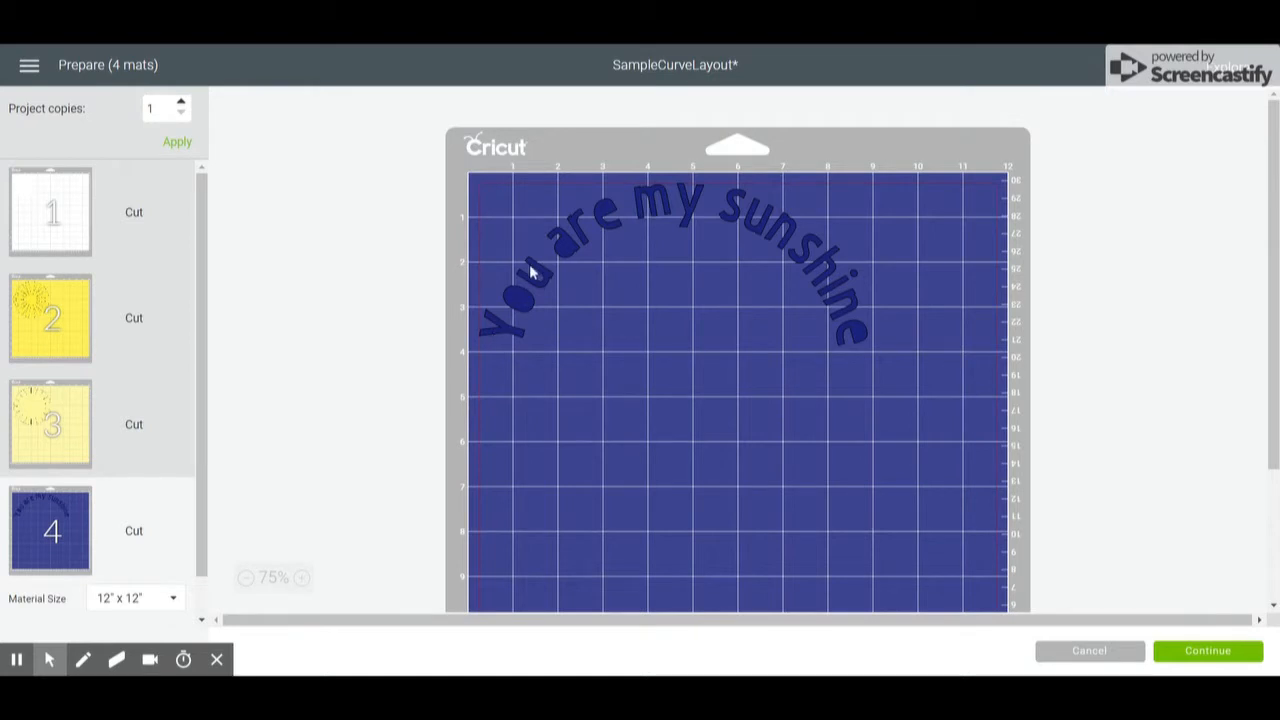
{"action": "mouse_move", "coordinate": [860, 331]}
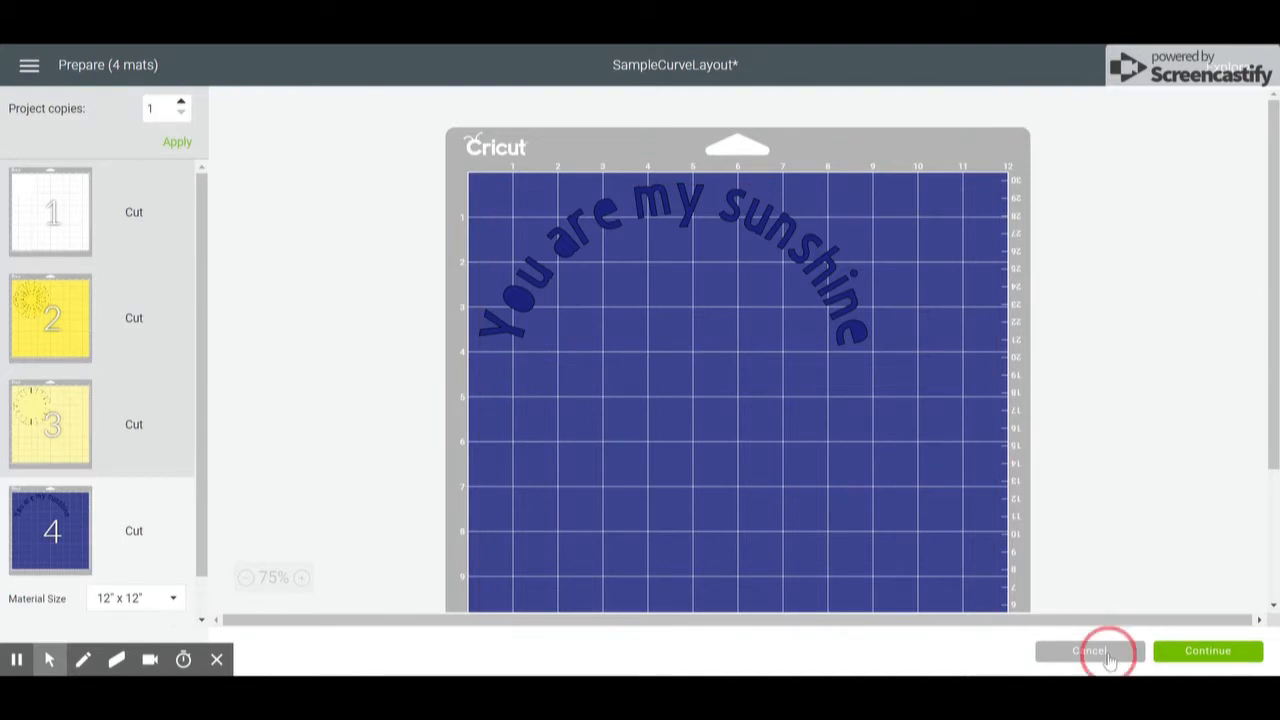
Cancel the four-mat preview to return to the SampleCurveLayout design
{"action": "left_click", "coordinate": [1090, 650]}
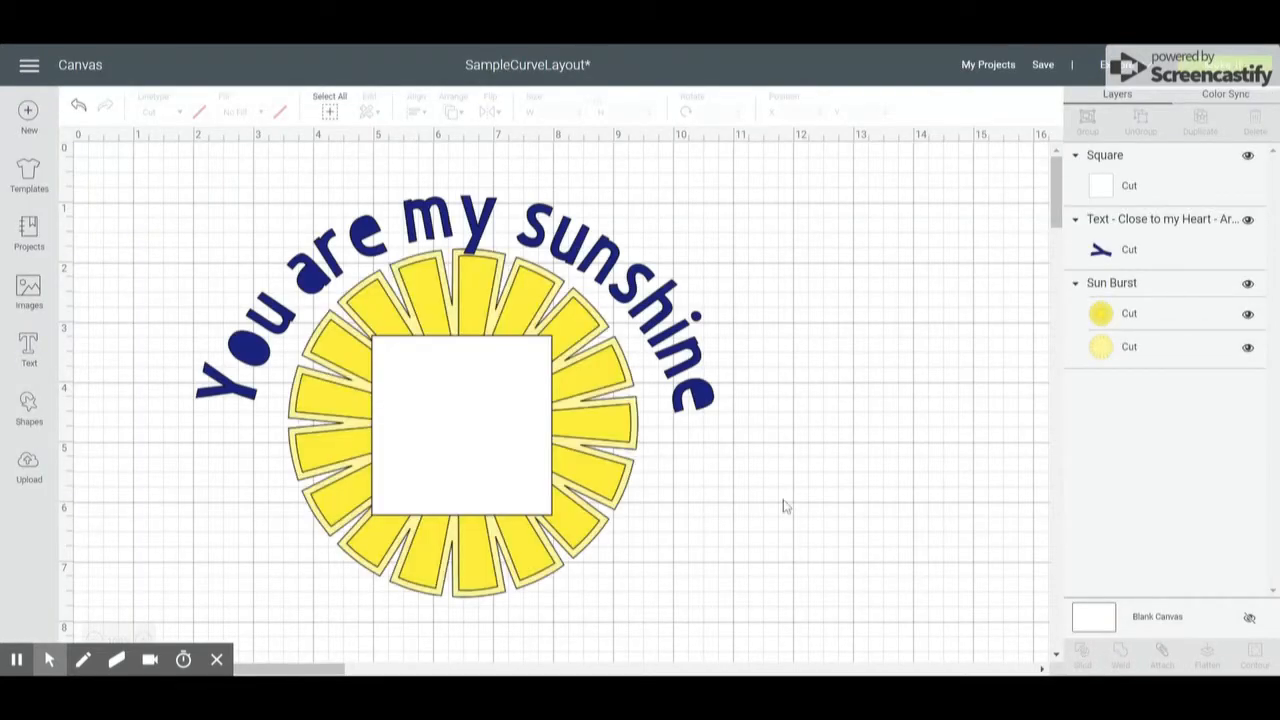